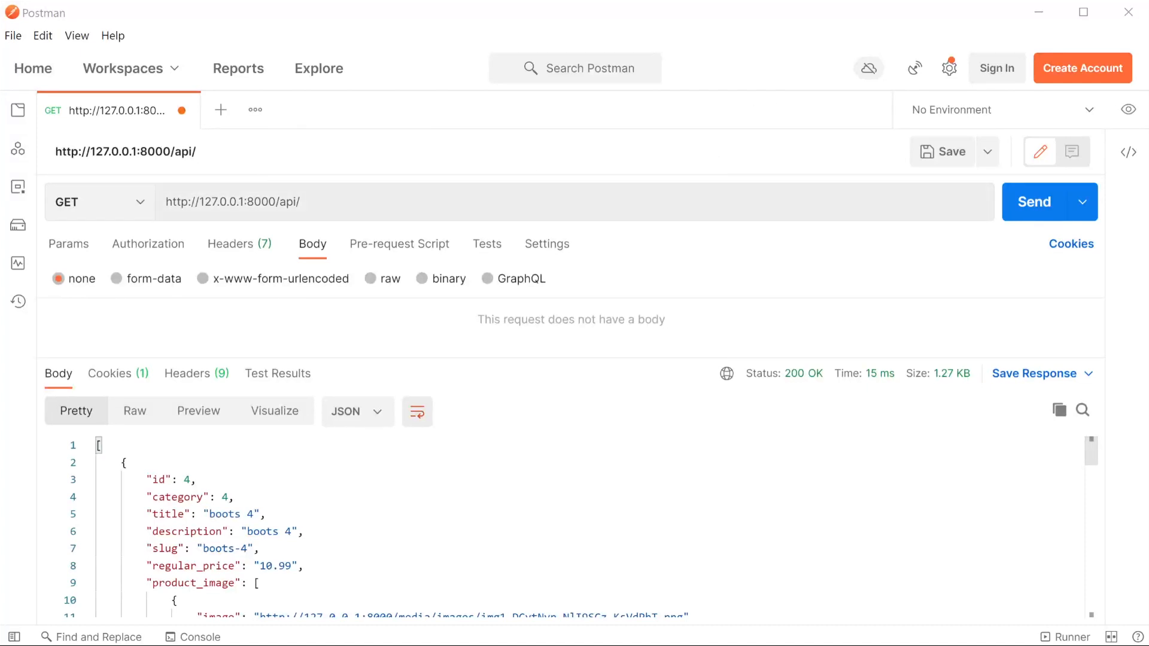
pyautogui.moveTo(256, 244)
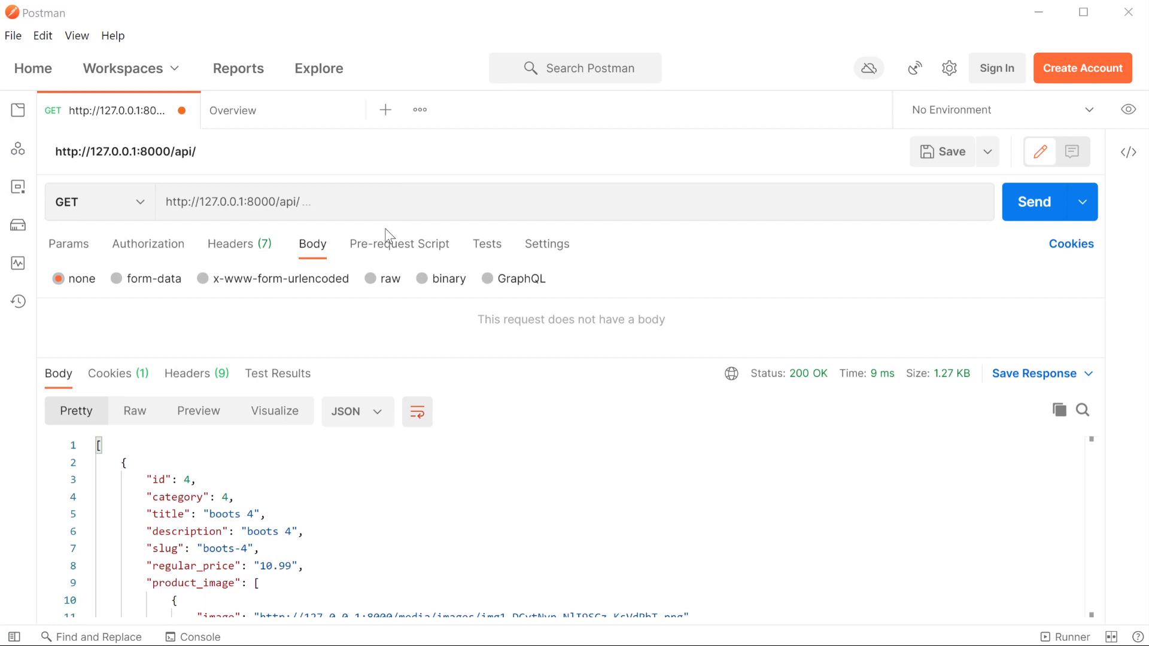
pyautogui.moveTo(359, 283)
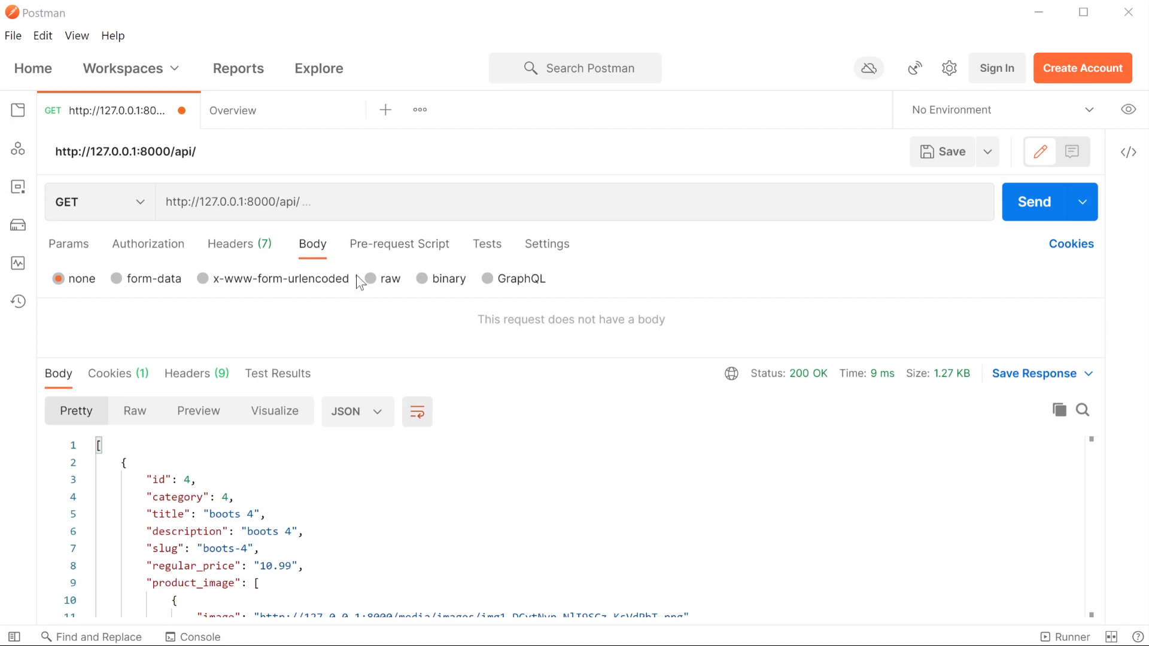
pyautogui.moveTo(252, 249)
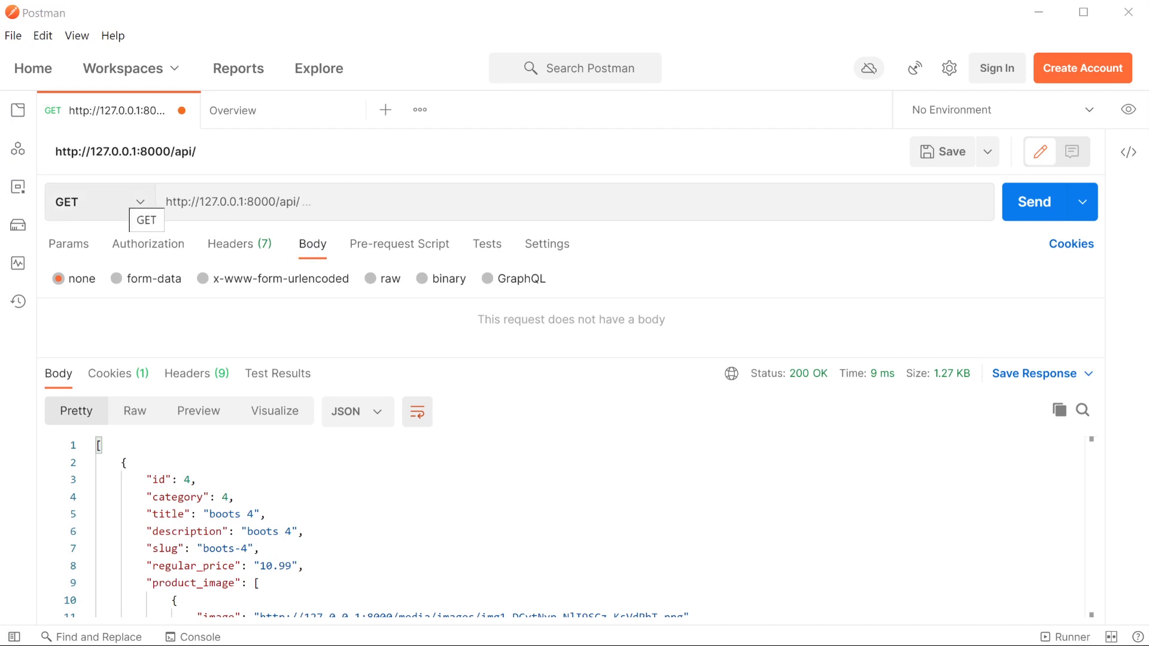
pyautogui.moveTo(425, 93)
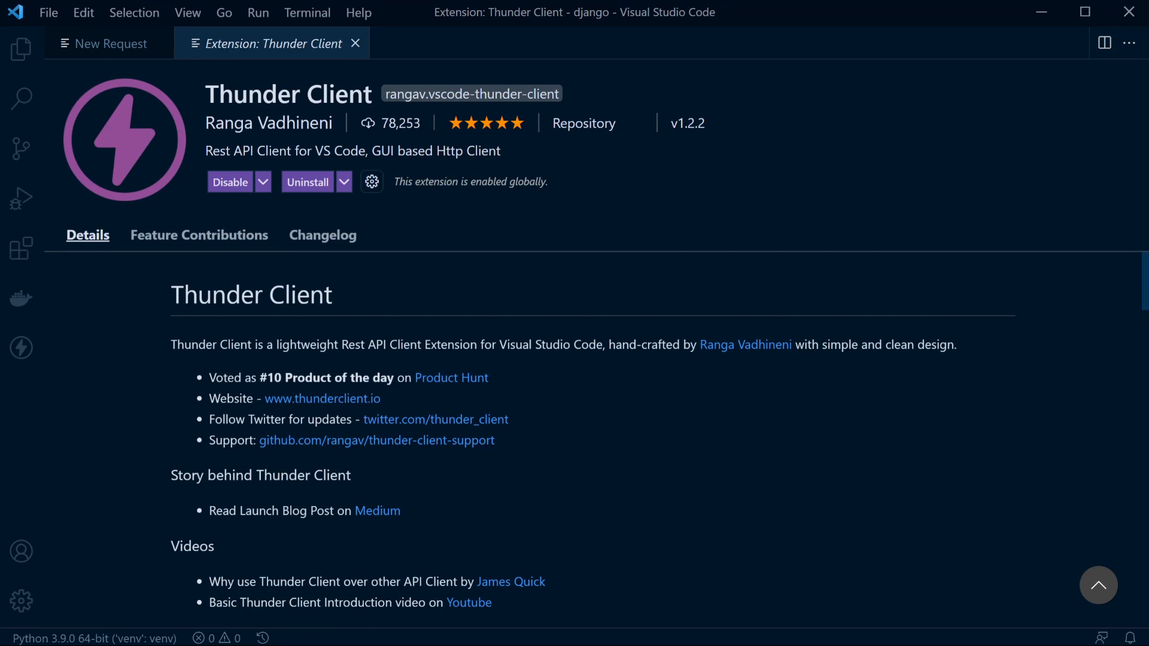
pyautogui.moveTo(214, 255)
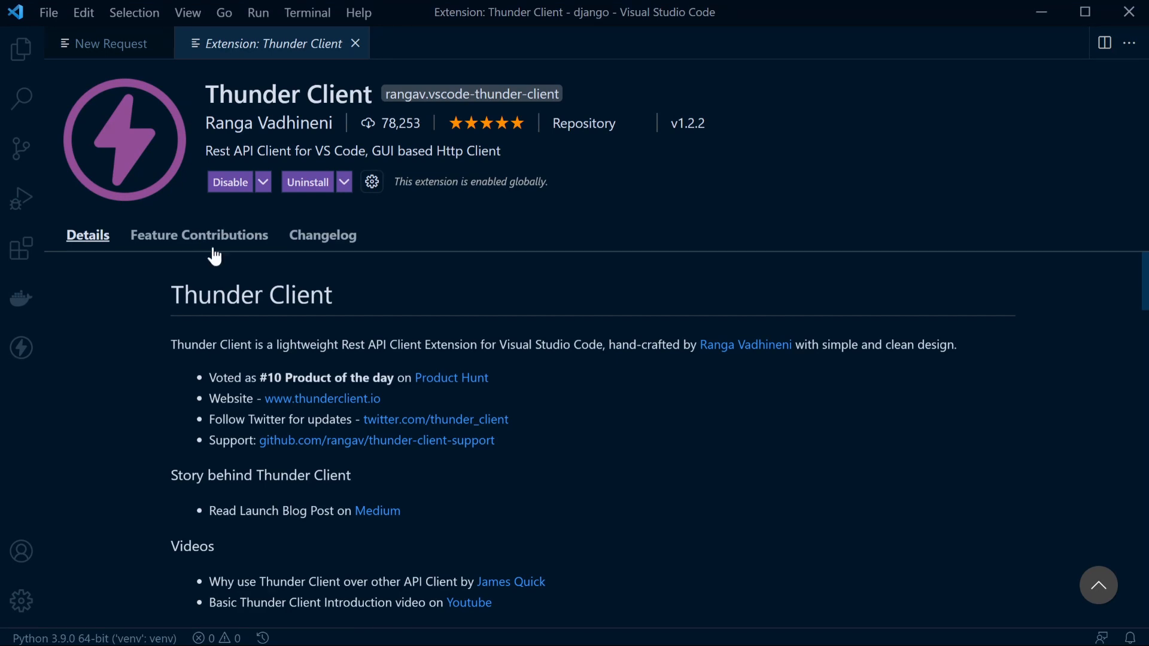
pyautogui.moveTo(69, 308)
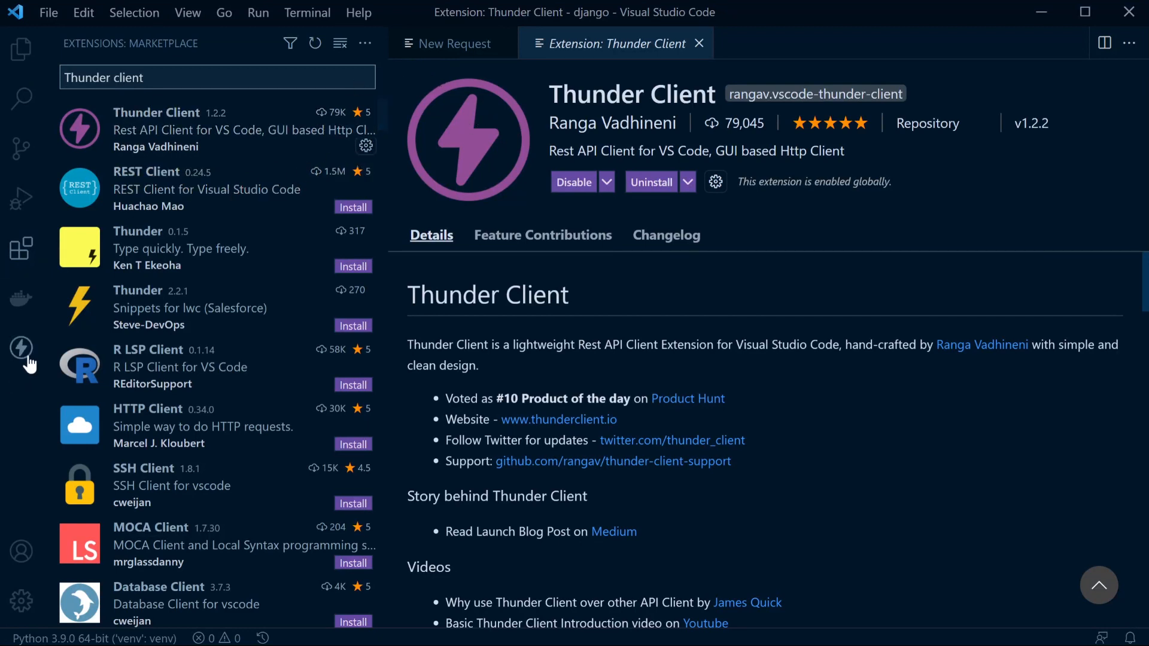
# Open the earlier GET api request in Thunder Client and clear the activity history.
pyautogui.click(19, 347)
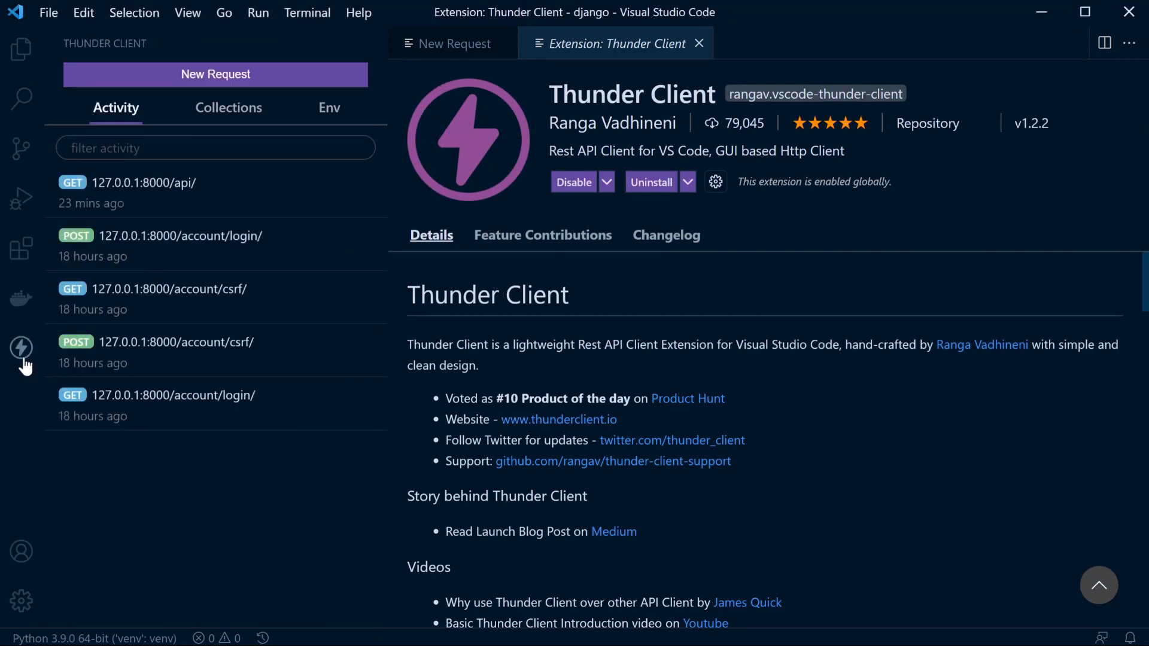
pyautogui.click(452, 43)
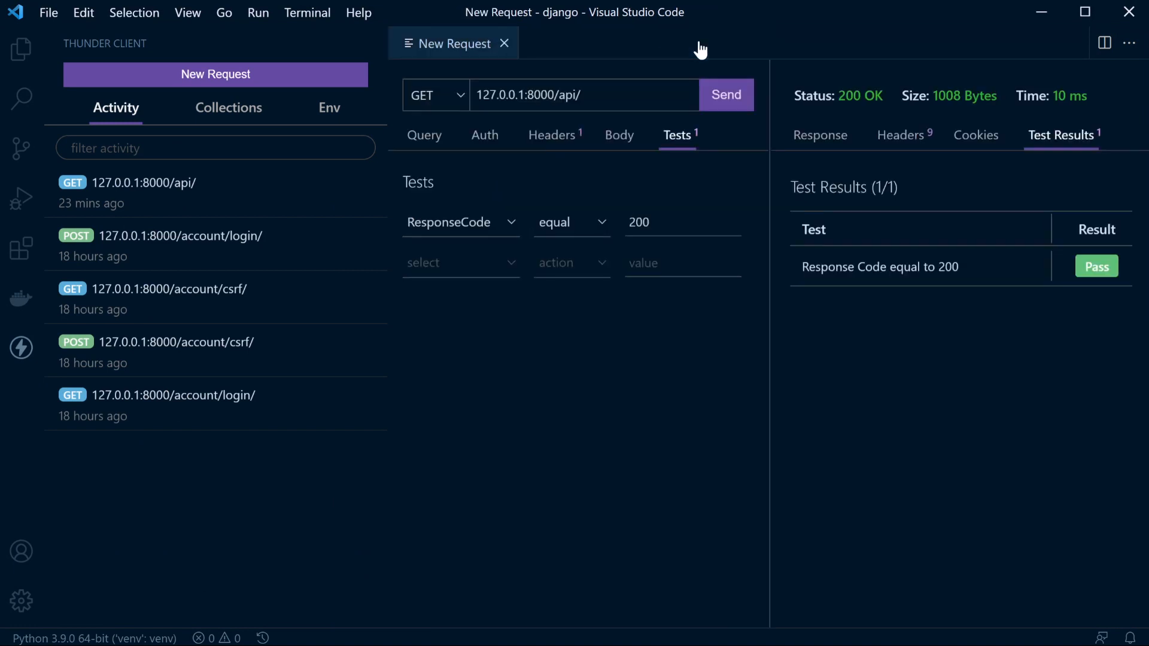
pyautogui.moveTo(464, 296)
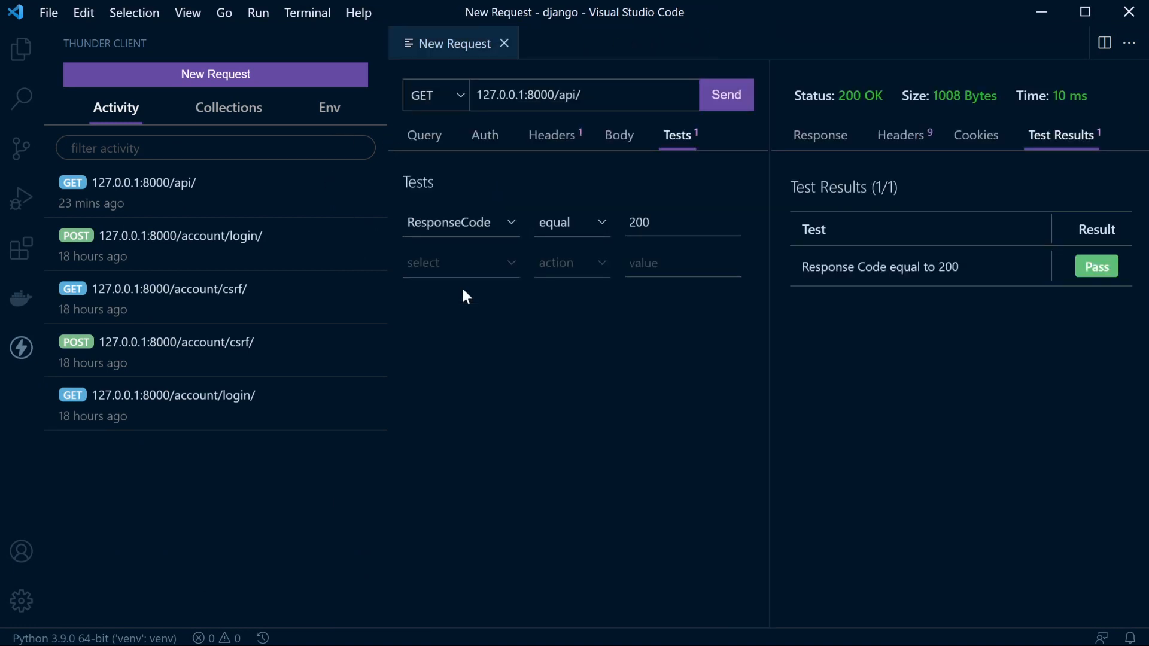
pyautogui.moveTo(540, 324)
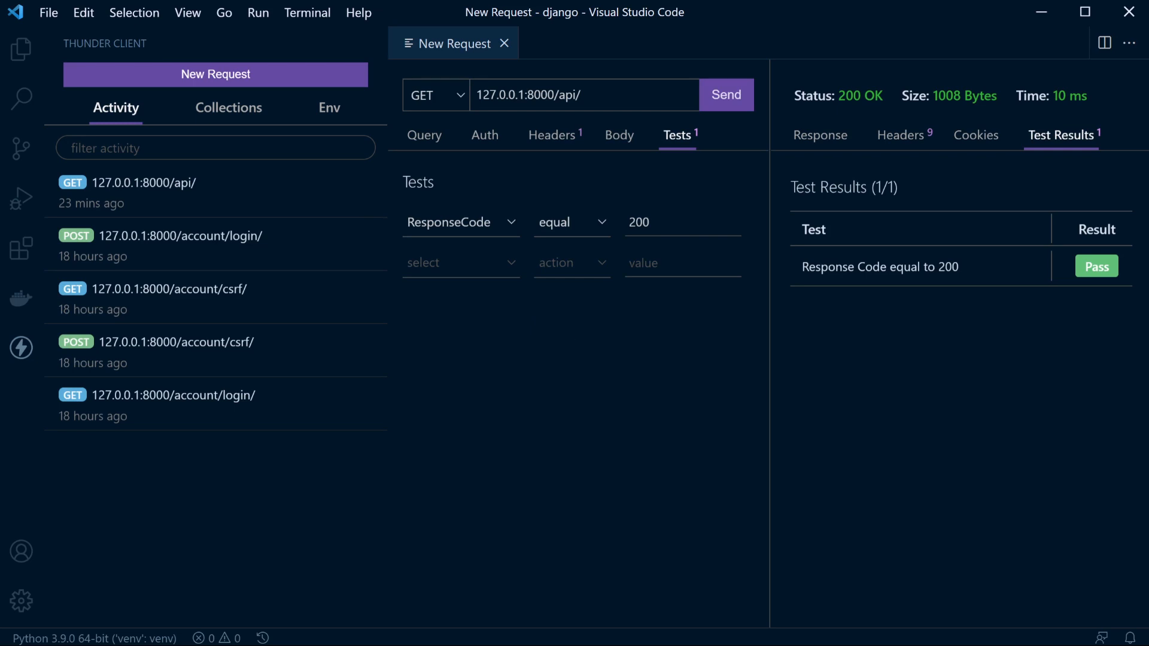
pyautogui.click(505, 43)
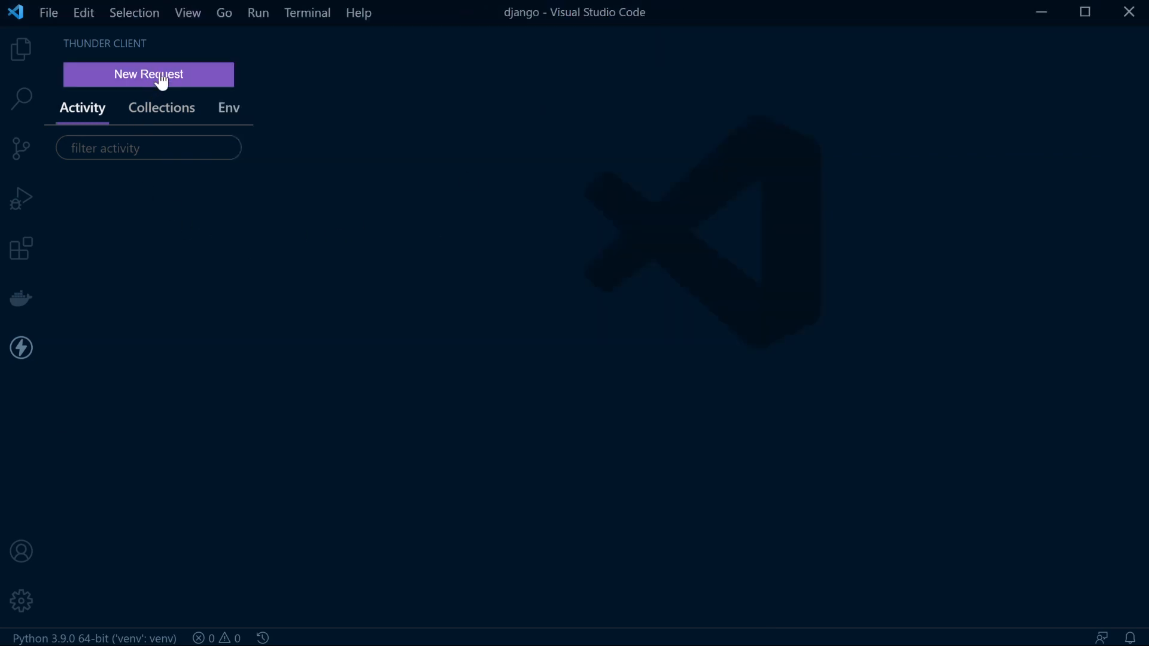
# Send a new GET request to 127.0.0.1:8000/api/, returning 200 OK with the product list.
pyautogui.click(148, 74)
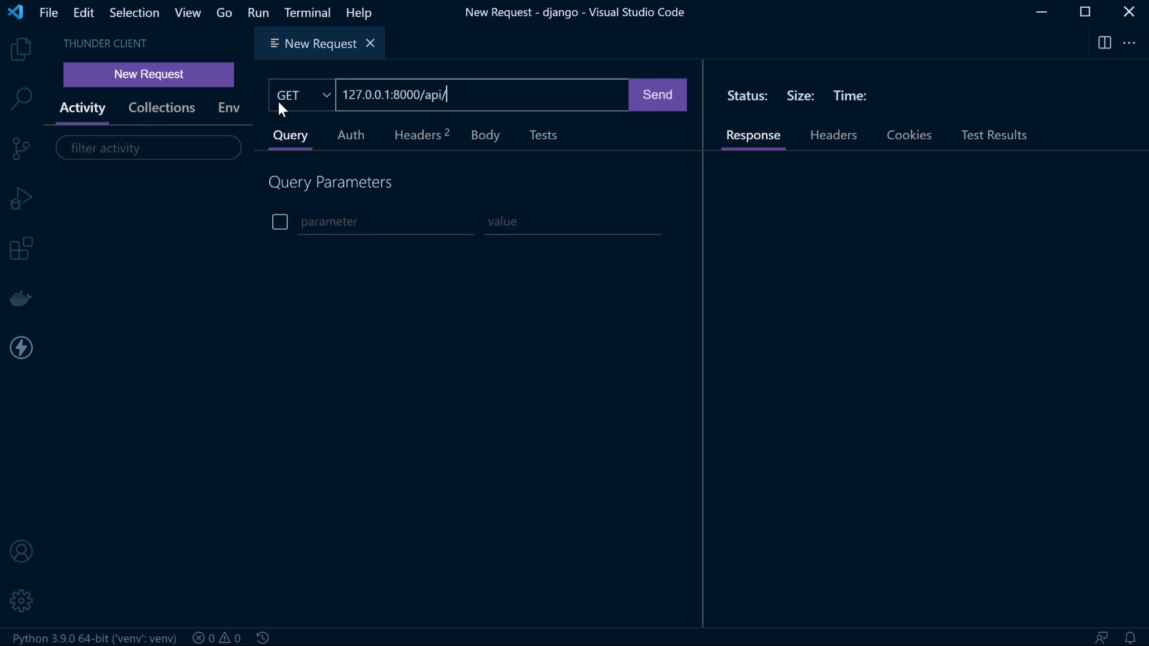
pyautogui.click(658, 95)
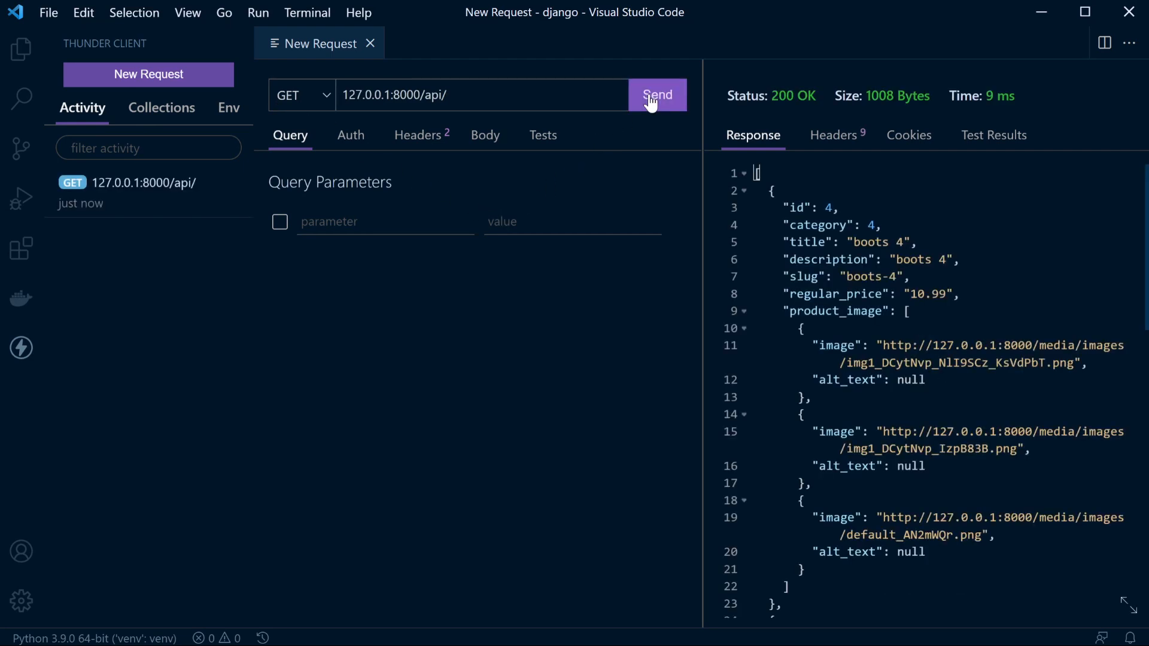
pyautogui.click(301, 95)
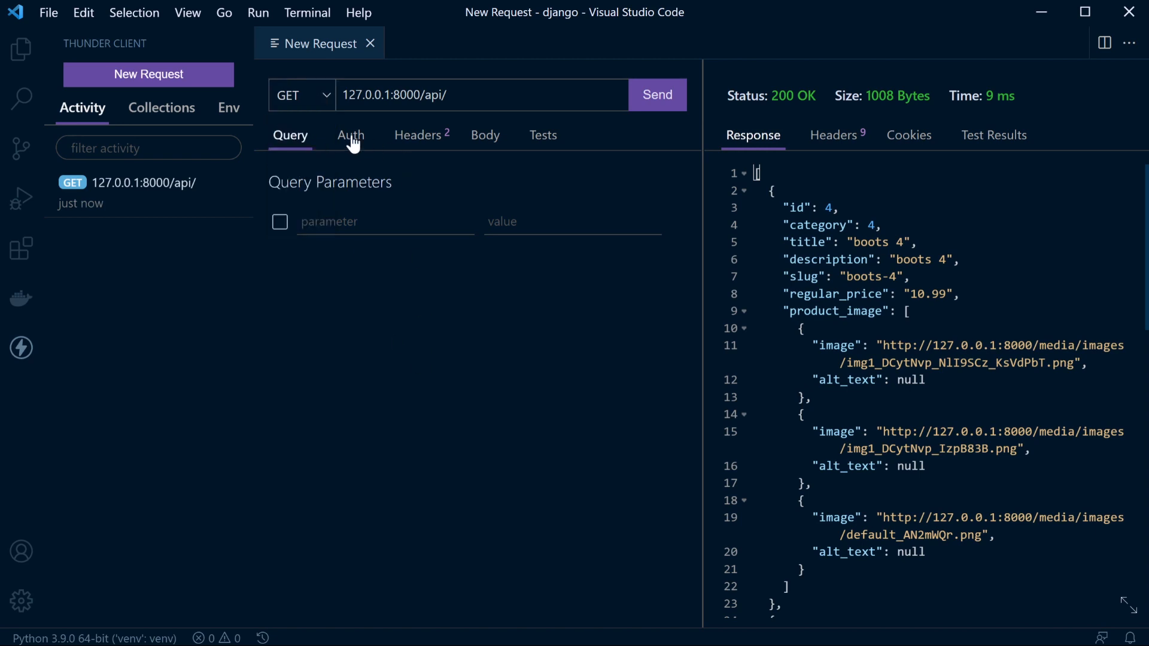
# Try Basic Auth, set authentication back to None, and review the request's Headers.
pyautogui.click(350, 135)
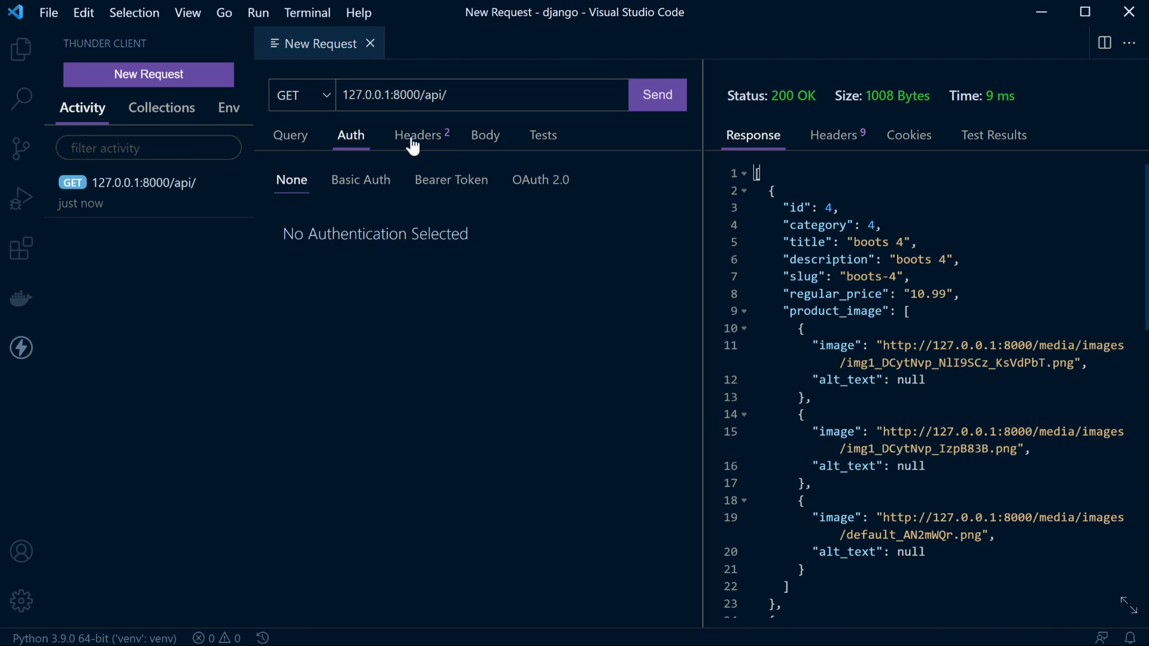
pyautogui.click(360, 179)
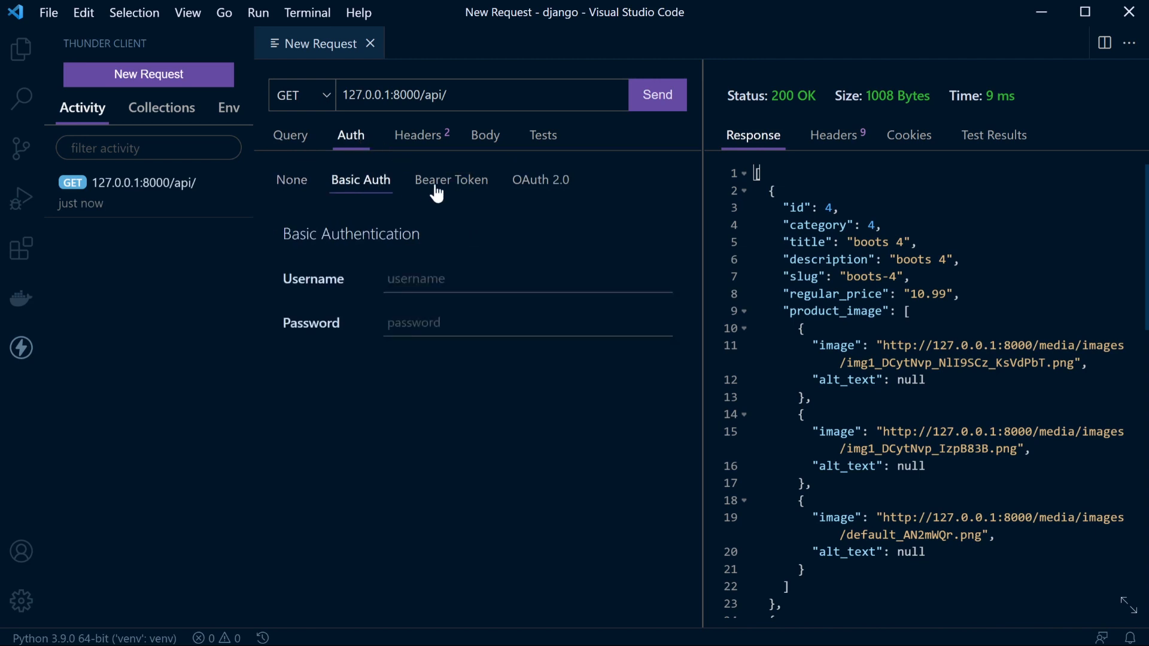
pyautogui.click(417, 135)
pyautogui.write('f')
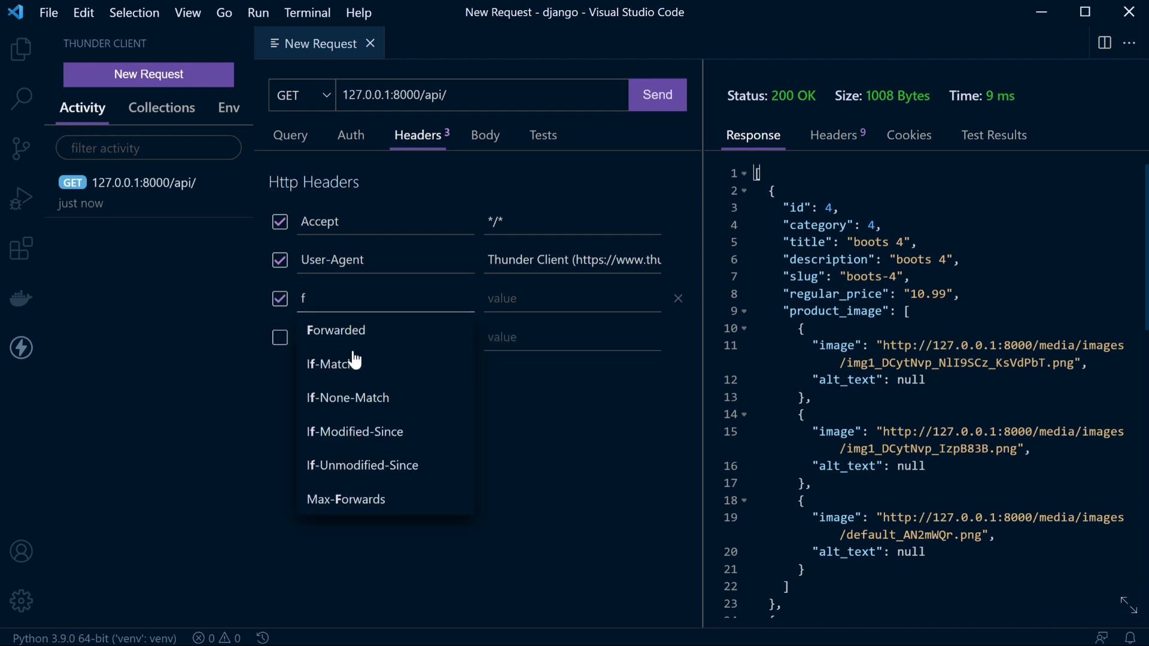
pyautogui.moveTo(352, 426)
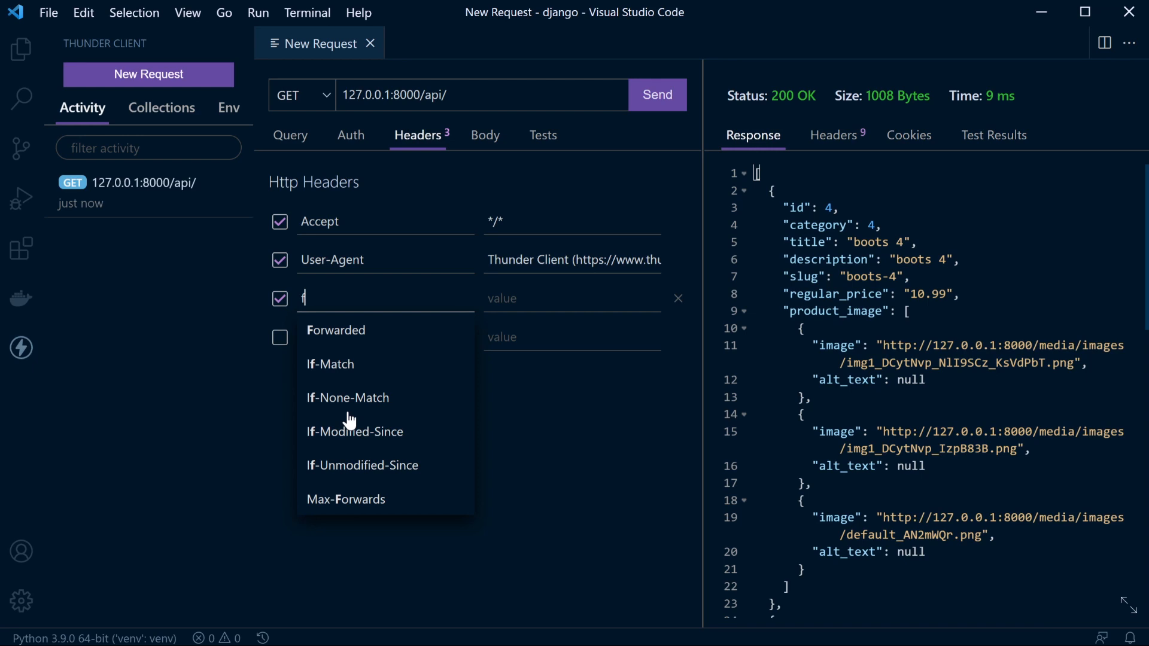
pyautogui.moveTo(361, 398)
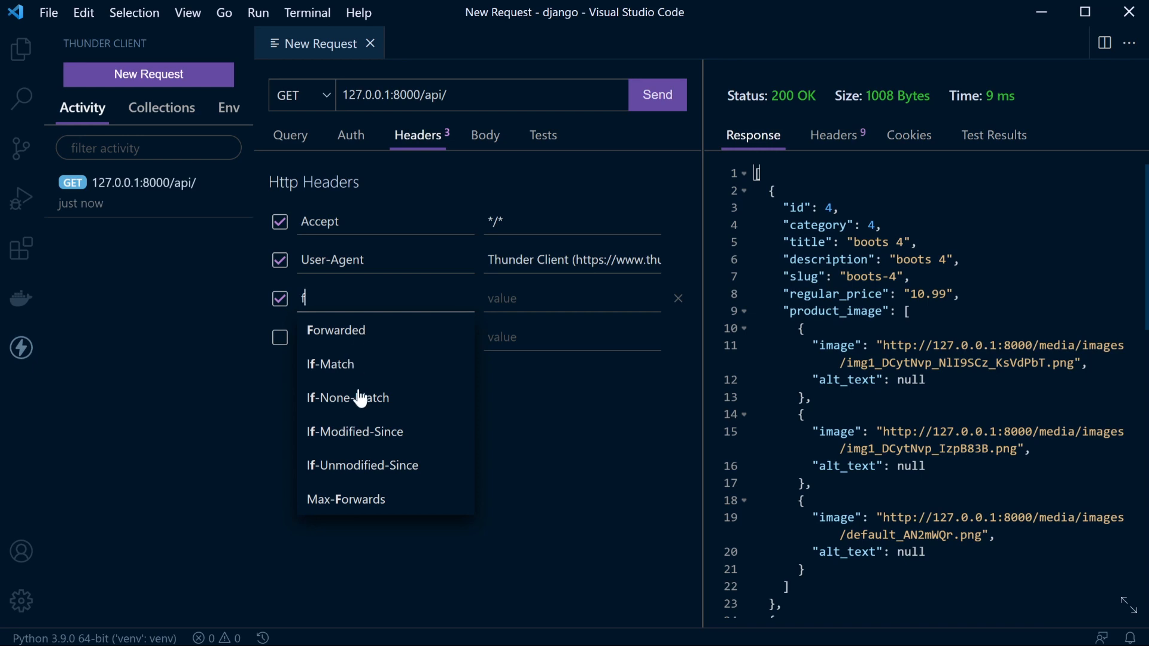
pyautogui.click(417, 134)
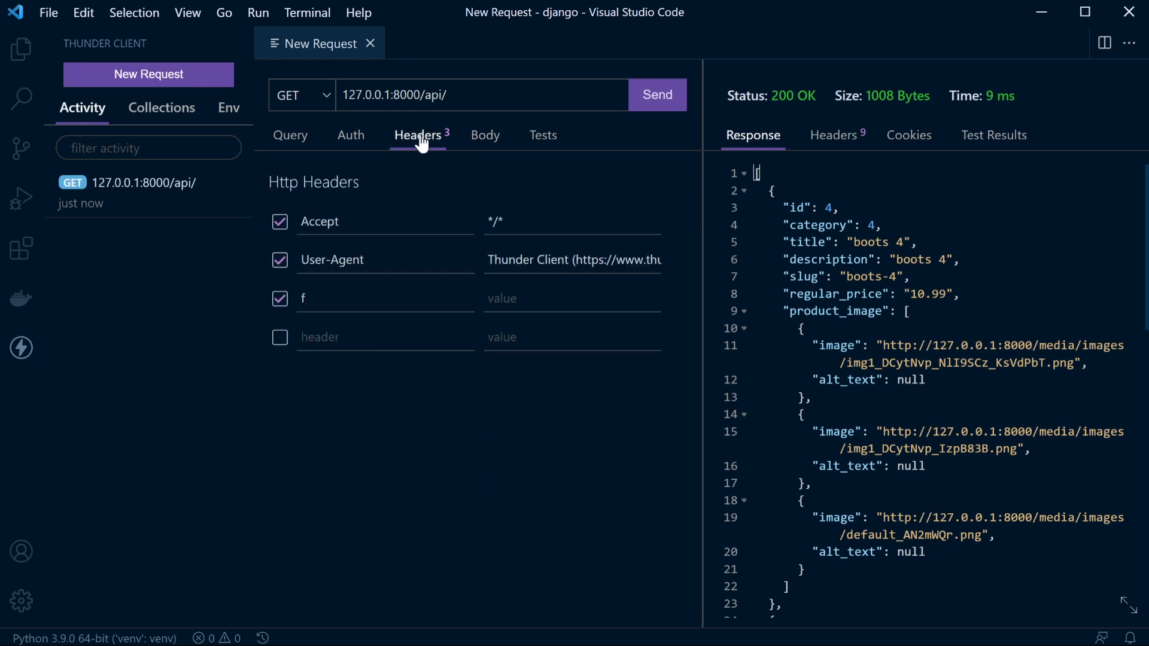
pyautogui.click(351, 134)
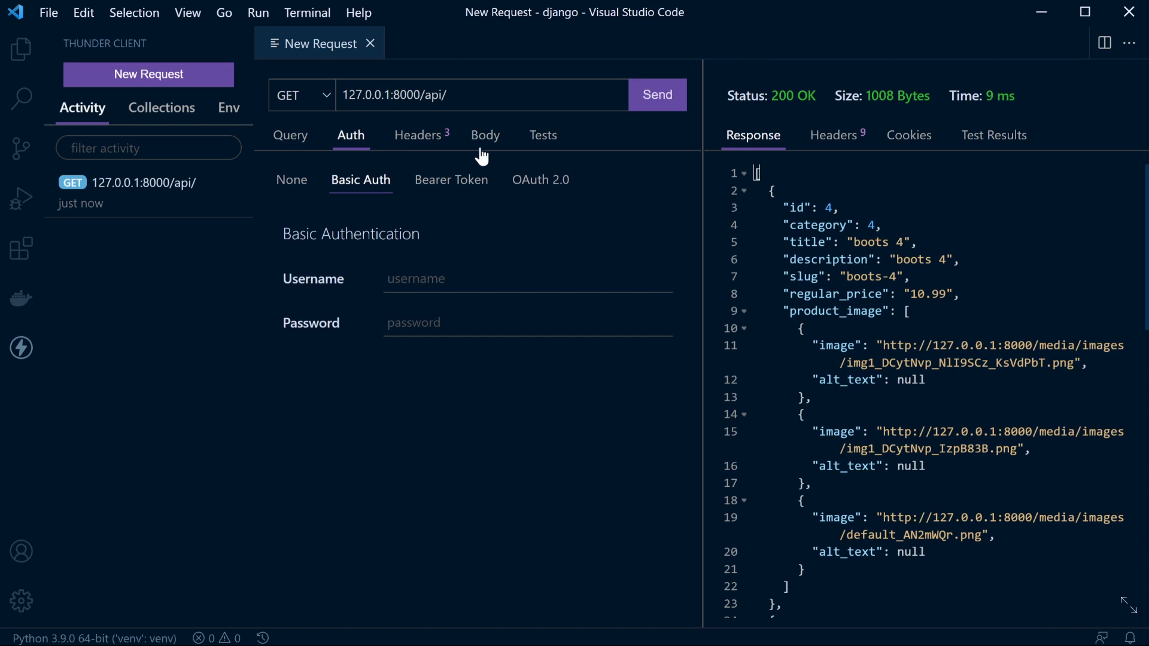
pyautogui.moveTo(479, 162)
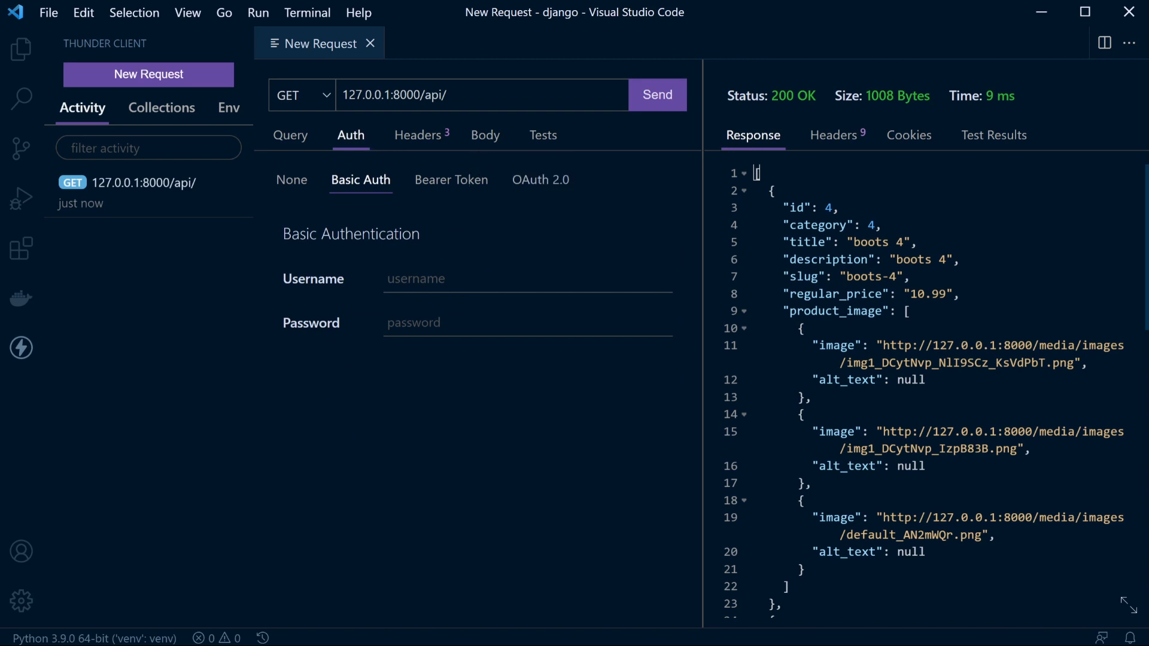
pyautogui.click(291, 180)
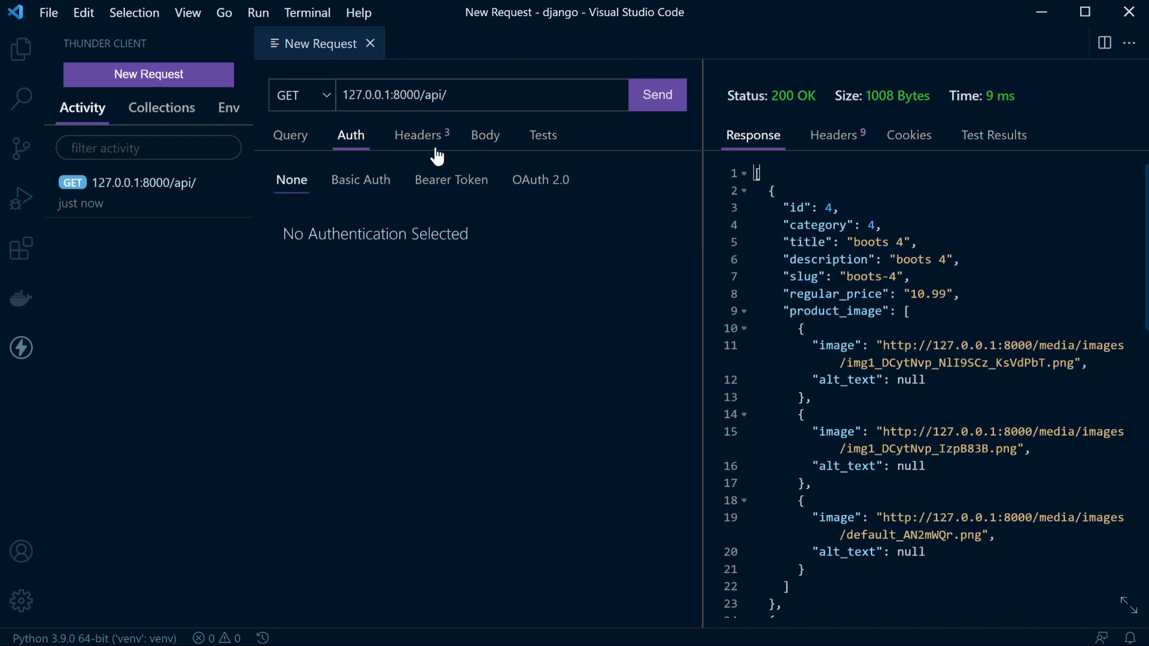
pyautogui.click(417, 135)
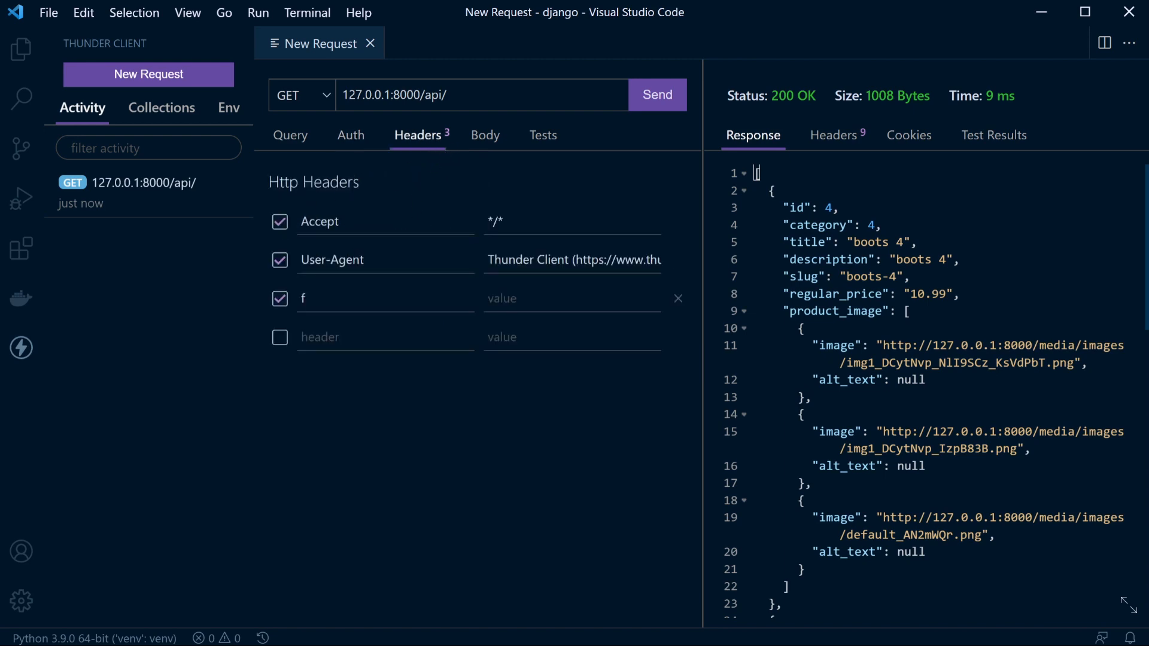
pyautogui.moveTo(452, 182)
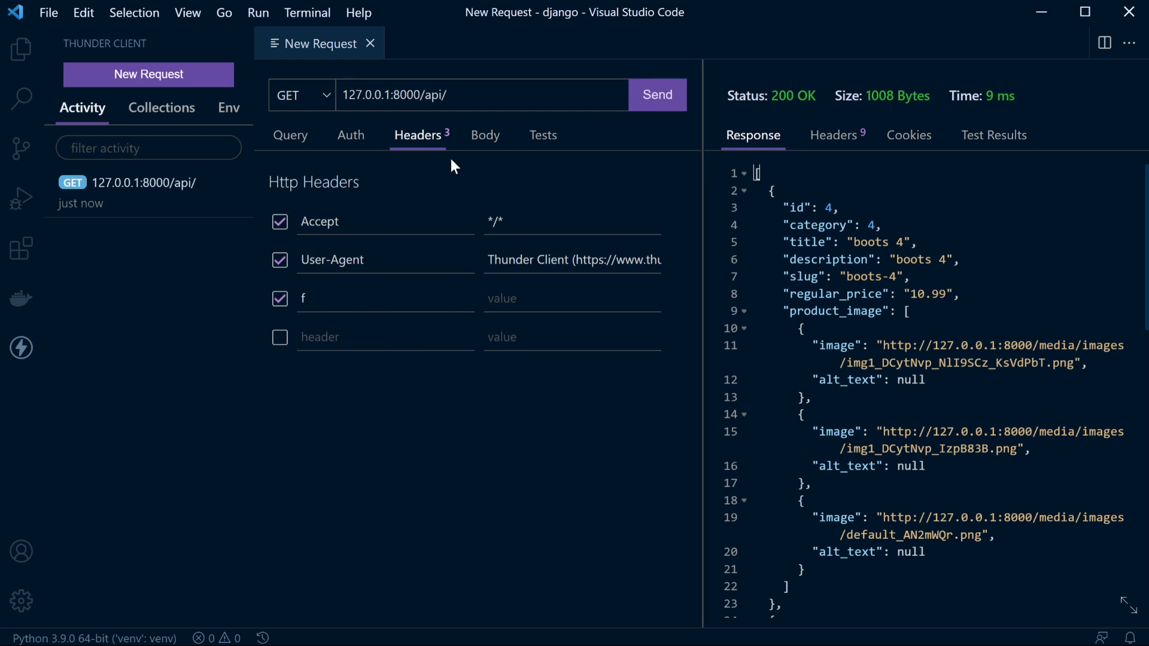
# Add a ResponseCode equal 200 test and confirm it shows Pass in Test Results.
pyautogui.click(543, 135)
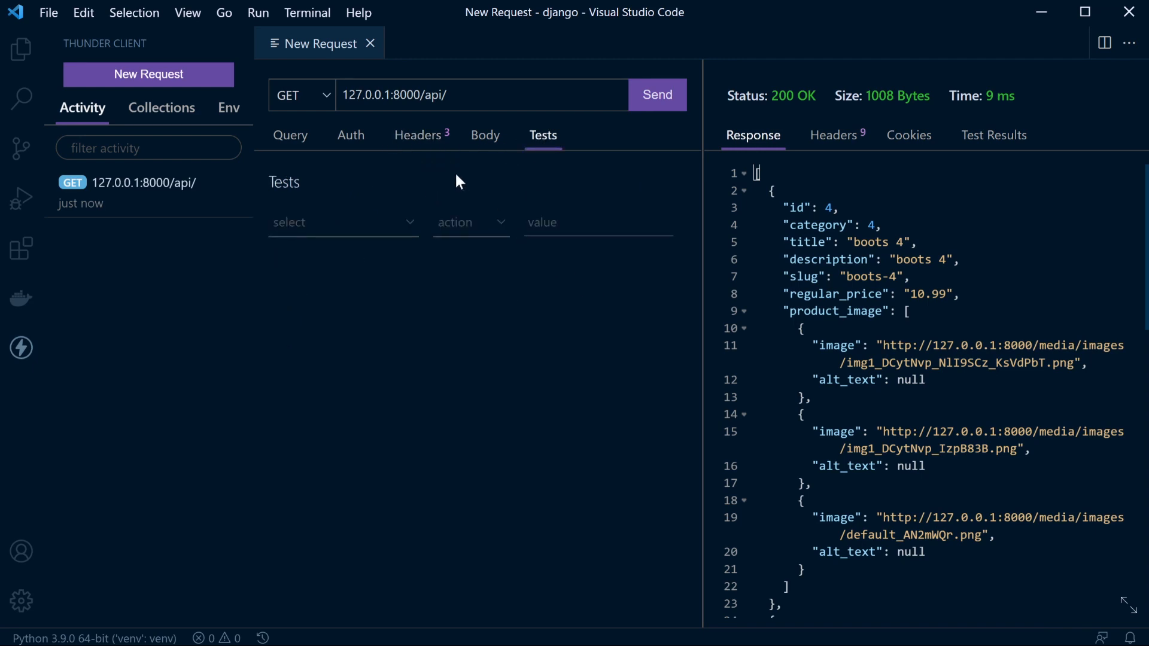
pyautogui.click(343, 223)
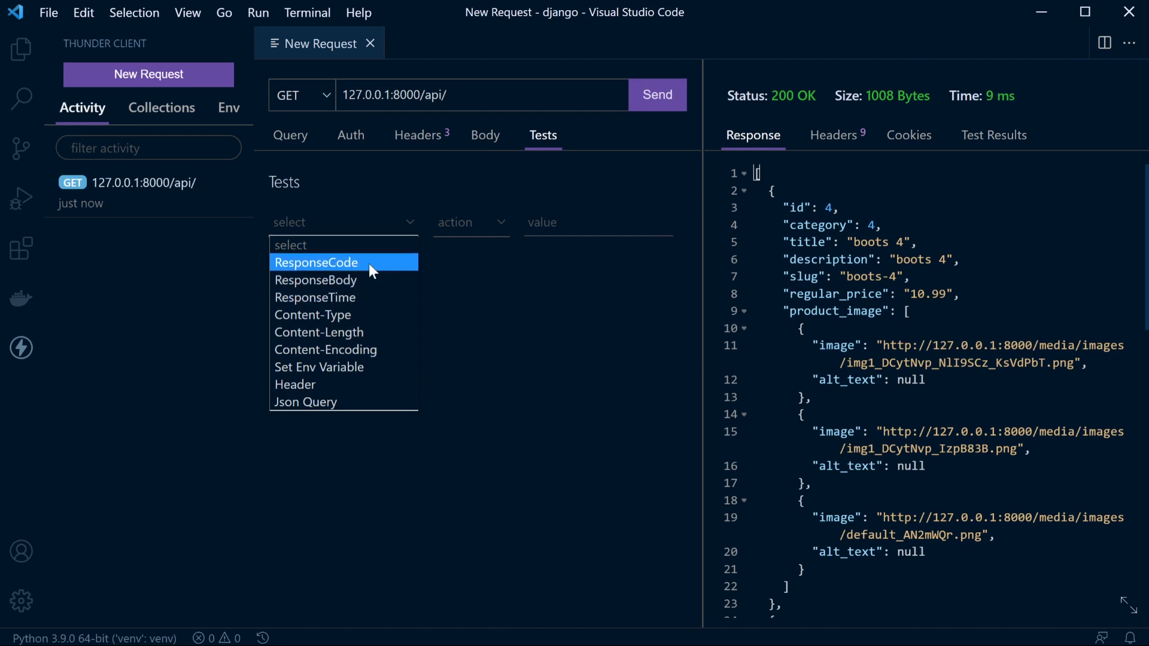
pyautogui.click(315, 262)
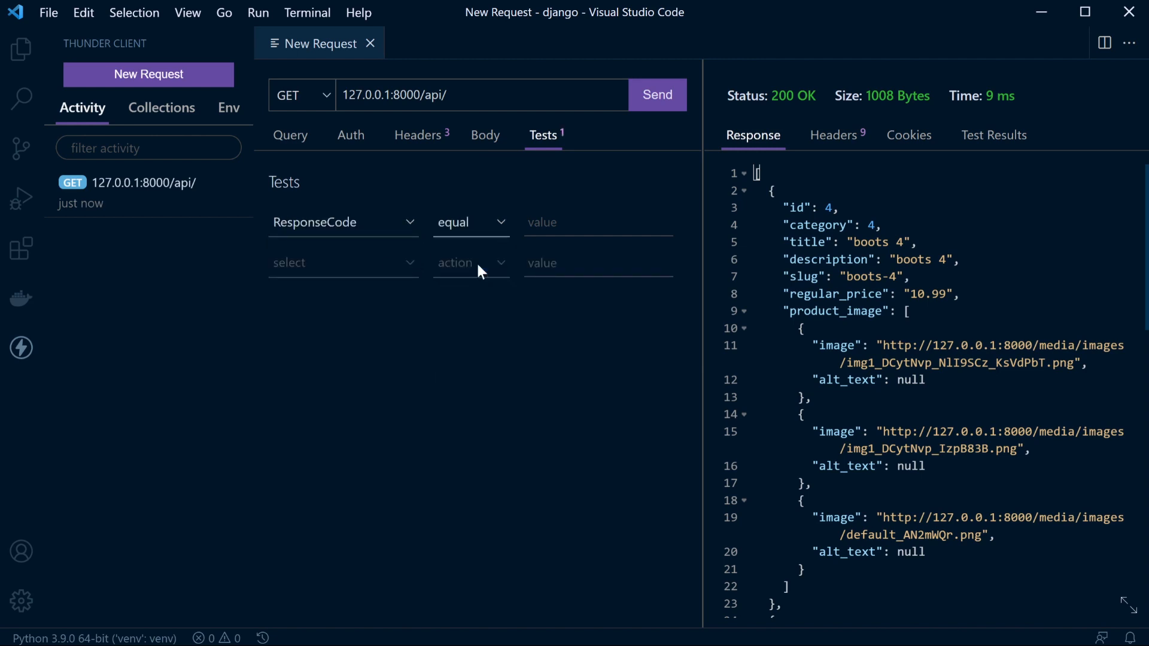
pyautogui.write('200')
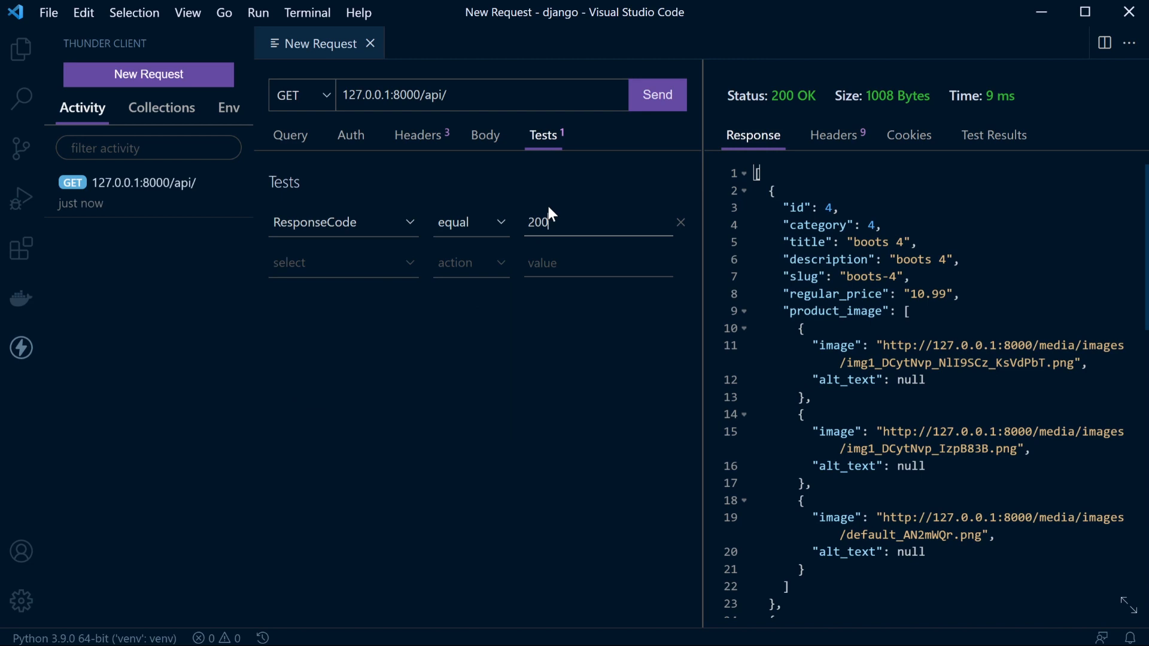
pyautogui.moveTo(441, 78)
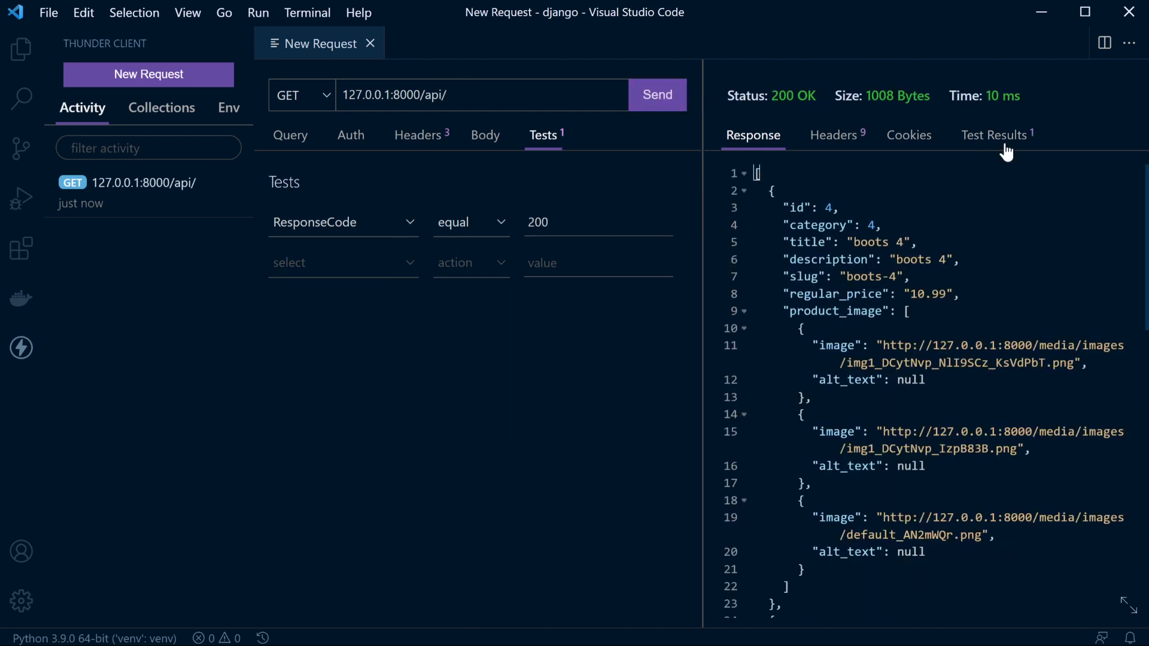
pyautogui.click(993, 134)
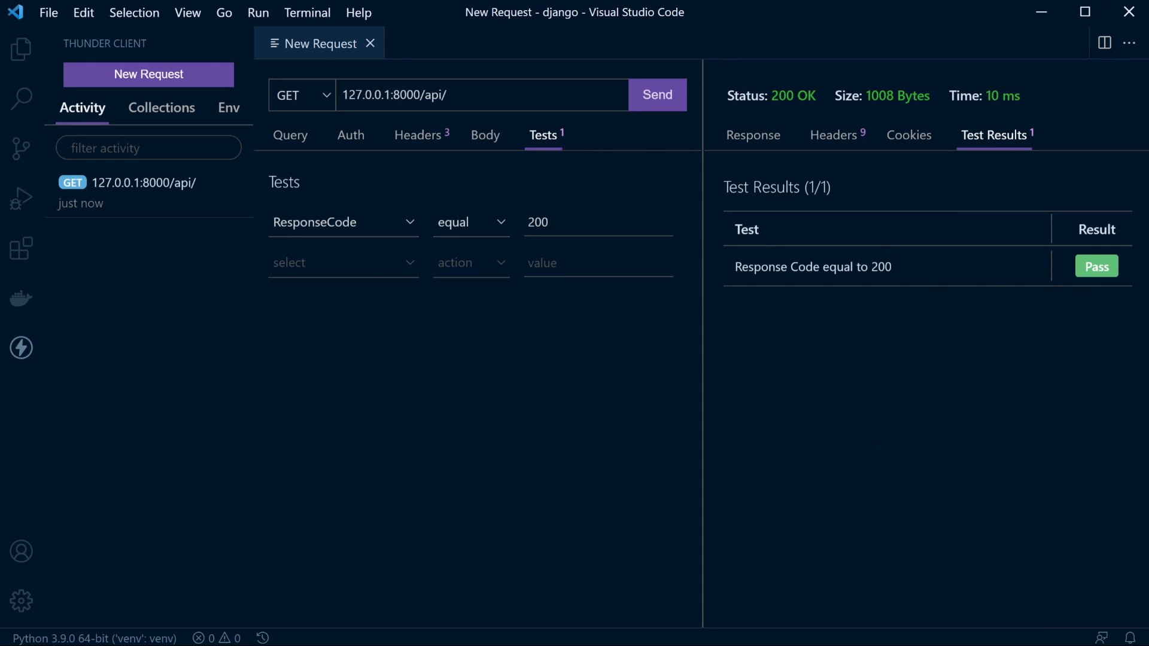
pyautogui.moveTo(961, 290)
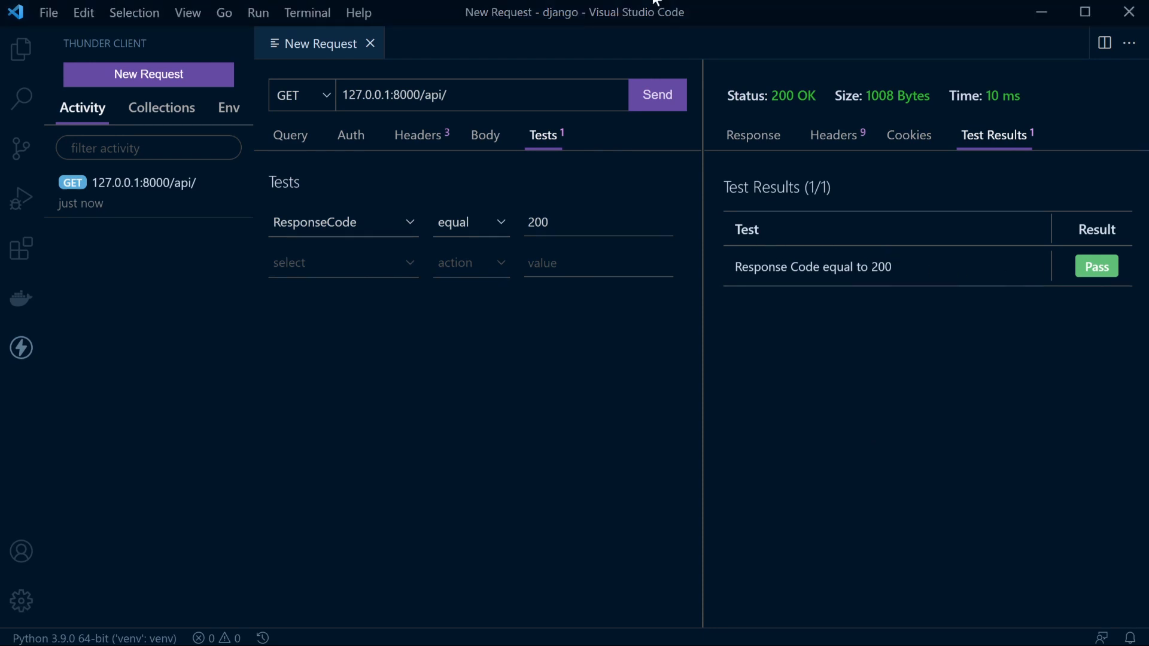
pyautogui.moveTo(338, 260)
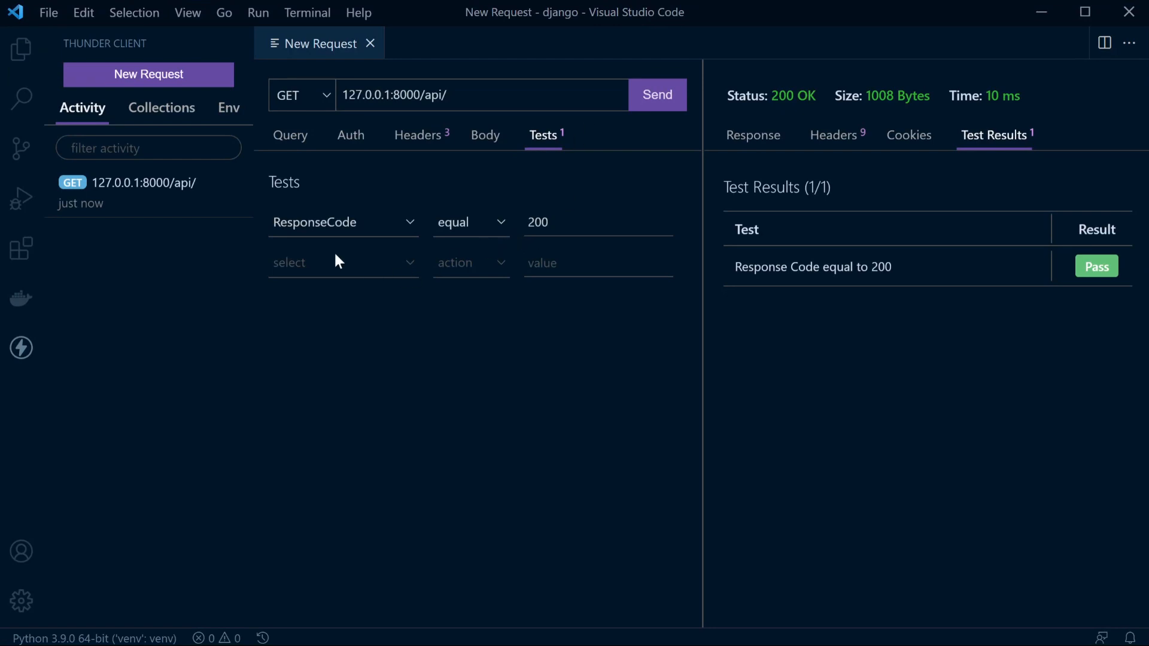
pyautogui.moveTo(159, 180)
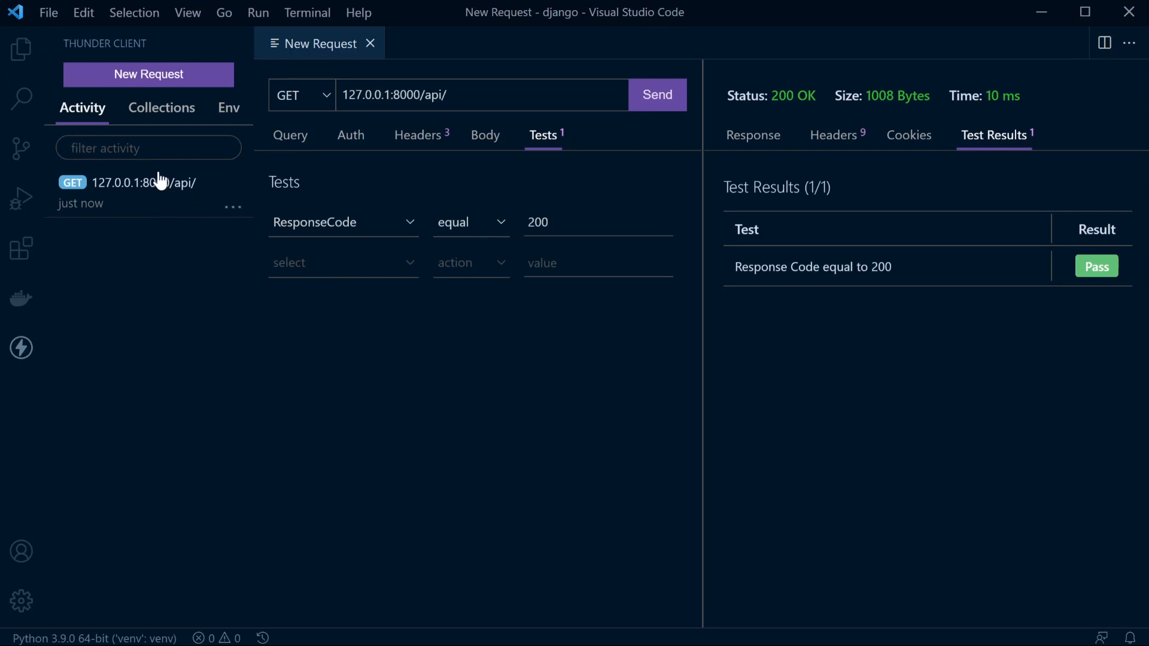
pyautogui.moveTo(250, 201)
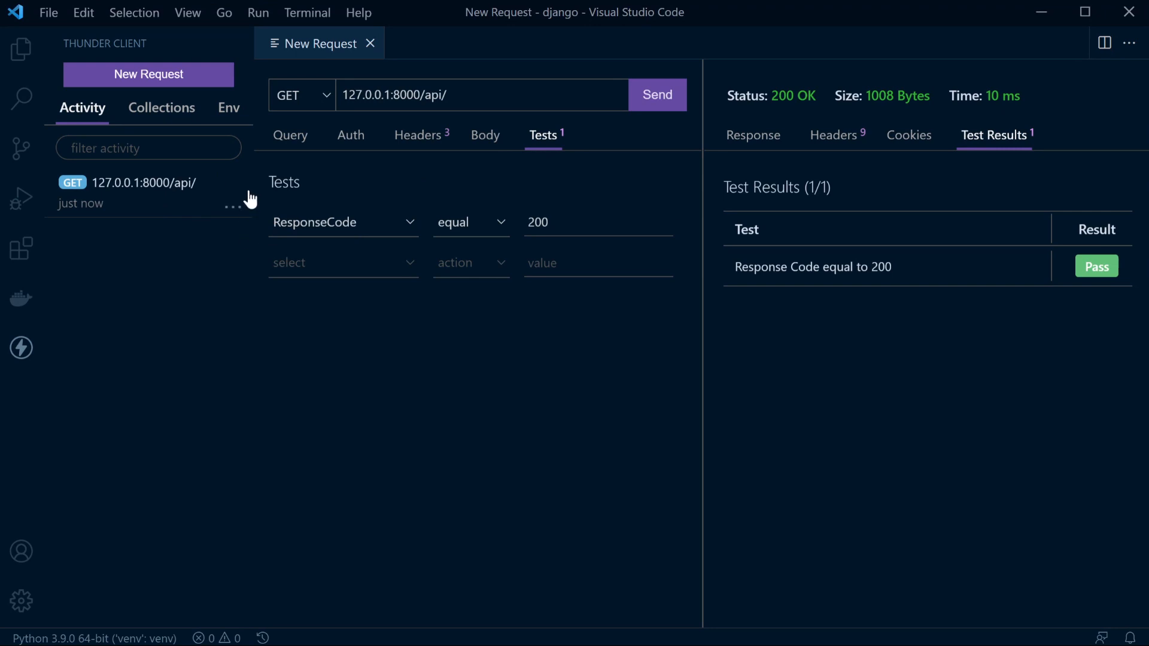
# Save the logged api request into a new 'Django' collection and view the collections list.
pyautogui.click(233, 203)
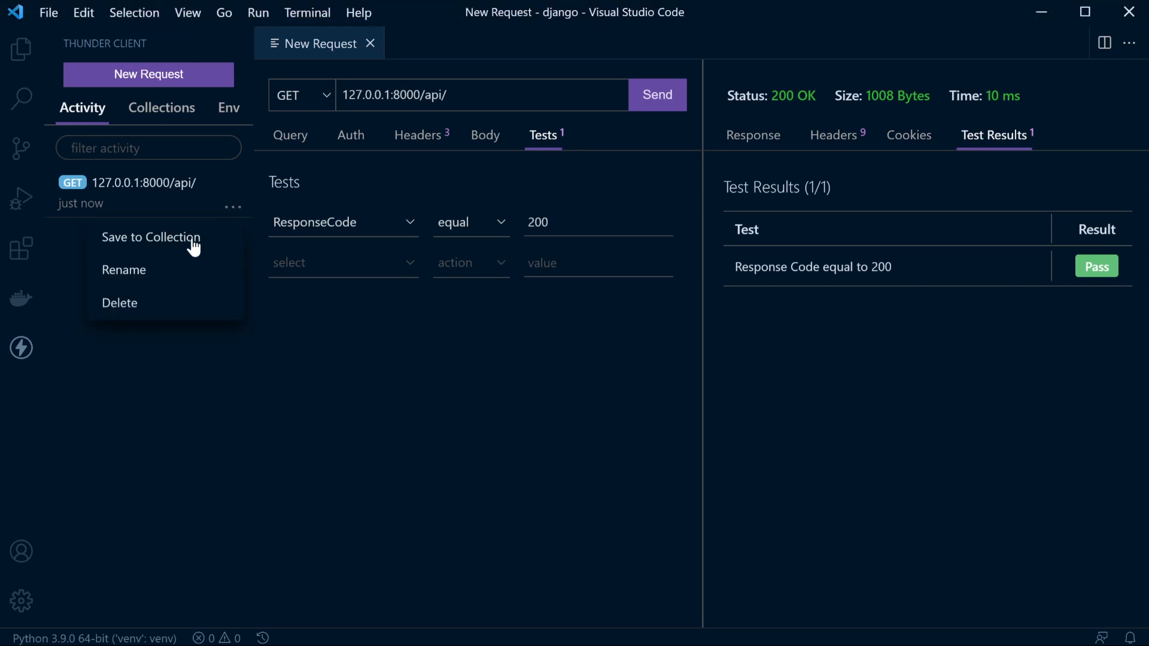
pyautogui.click(150, 237)
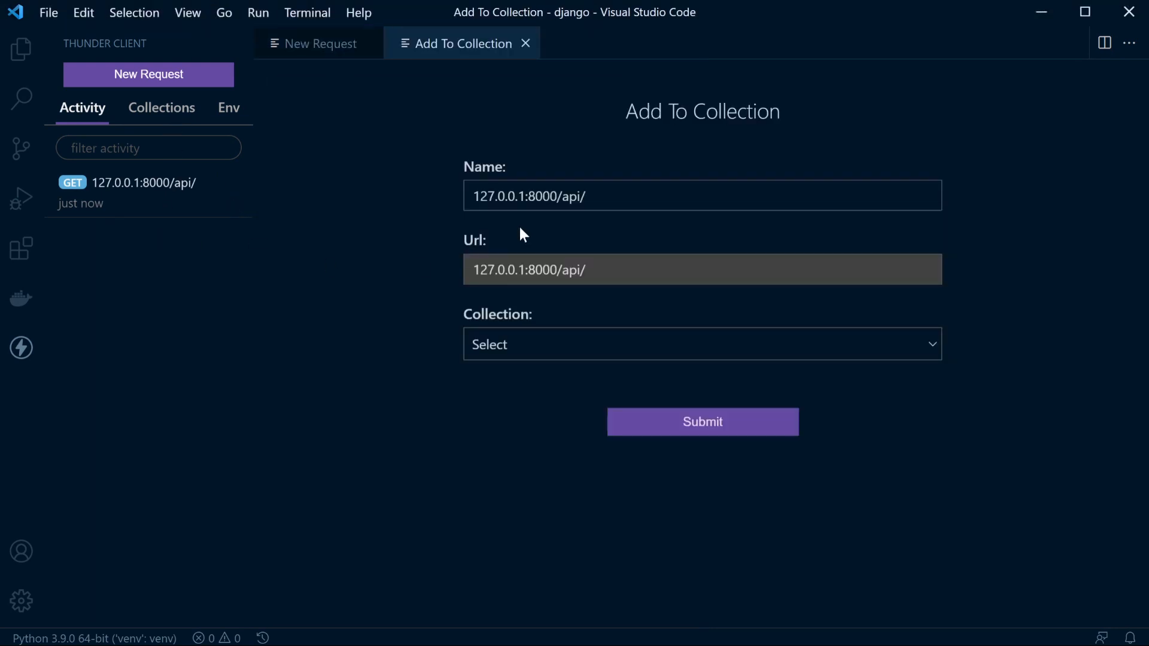
pyautogui.moveTo(657, 348)
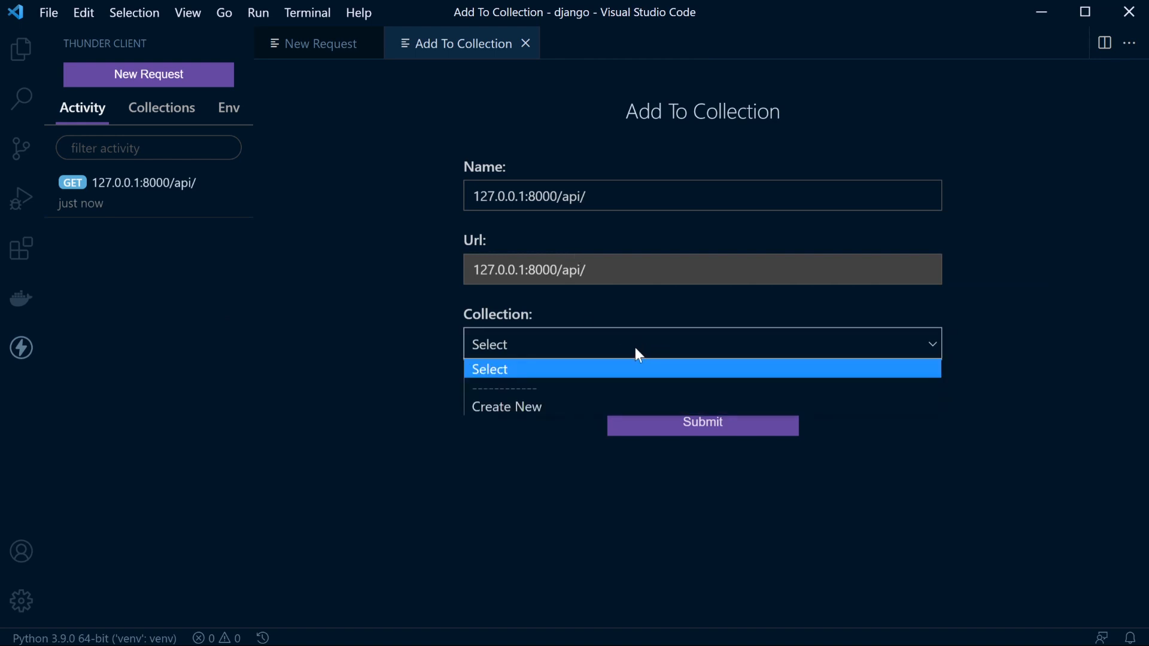
pyautogui.click(507, 407)
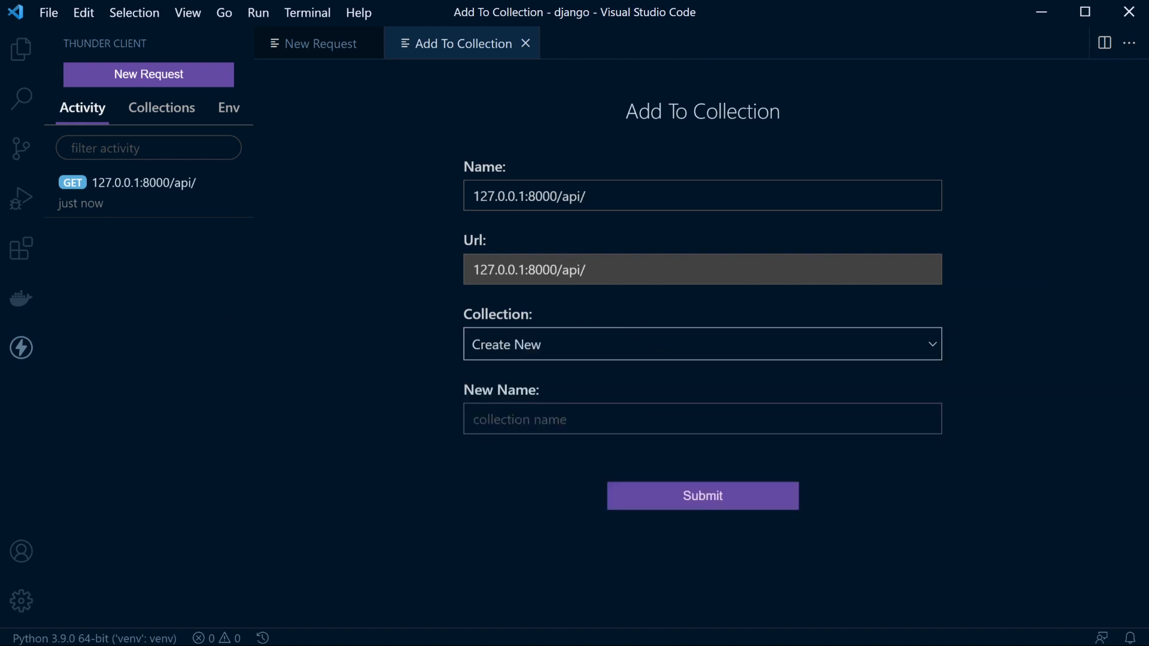
pyautogui.write('Django')
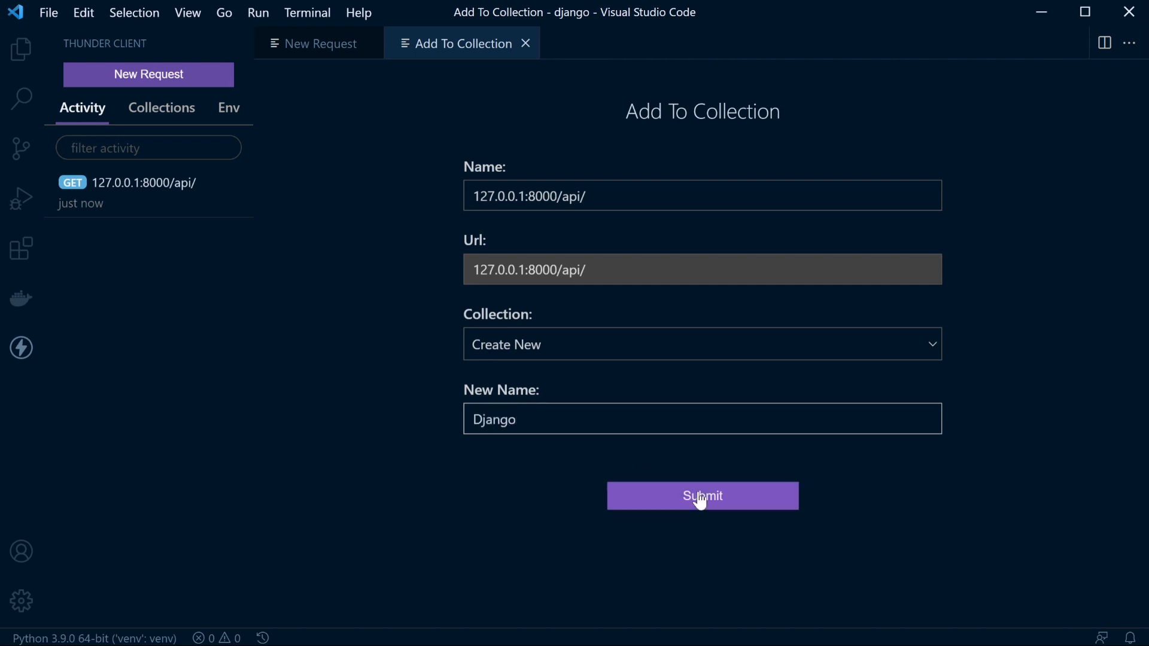
pyautogui.click(703, 496)
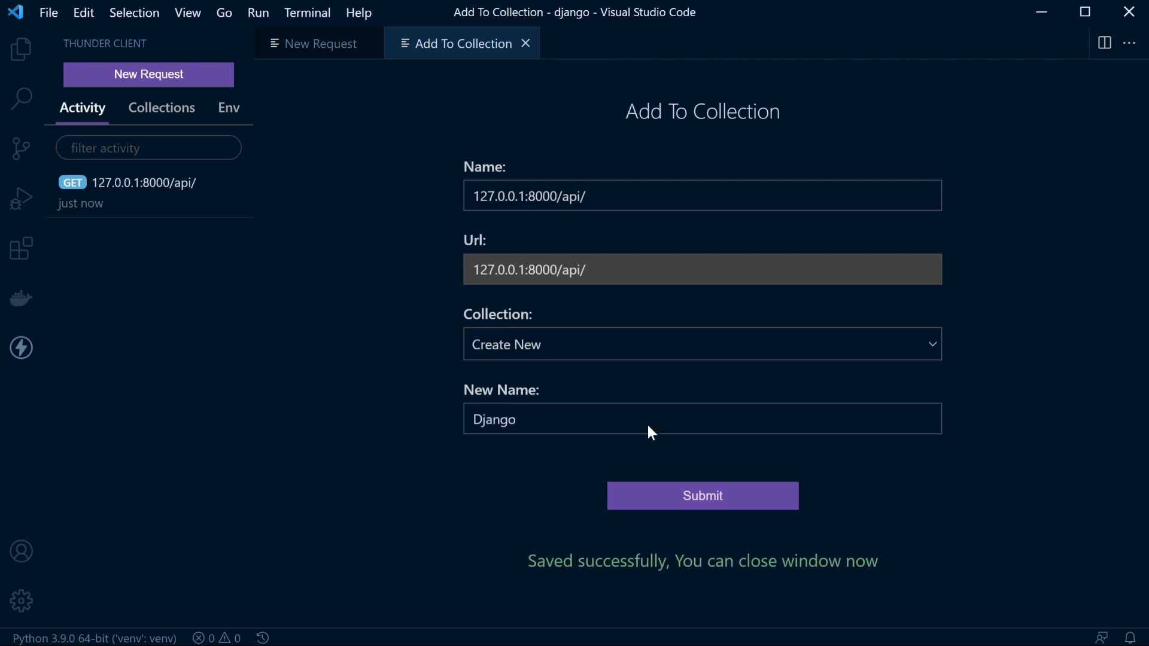
pyautogui.click(161, 108)
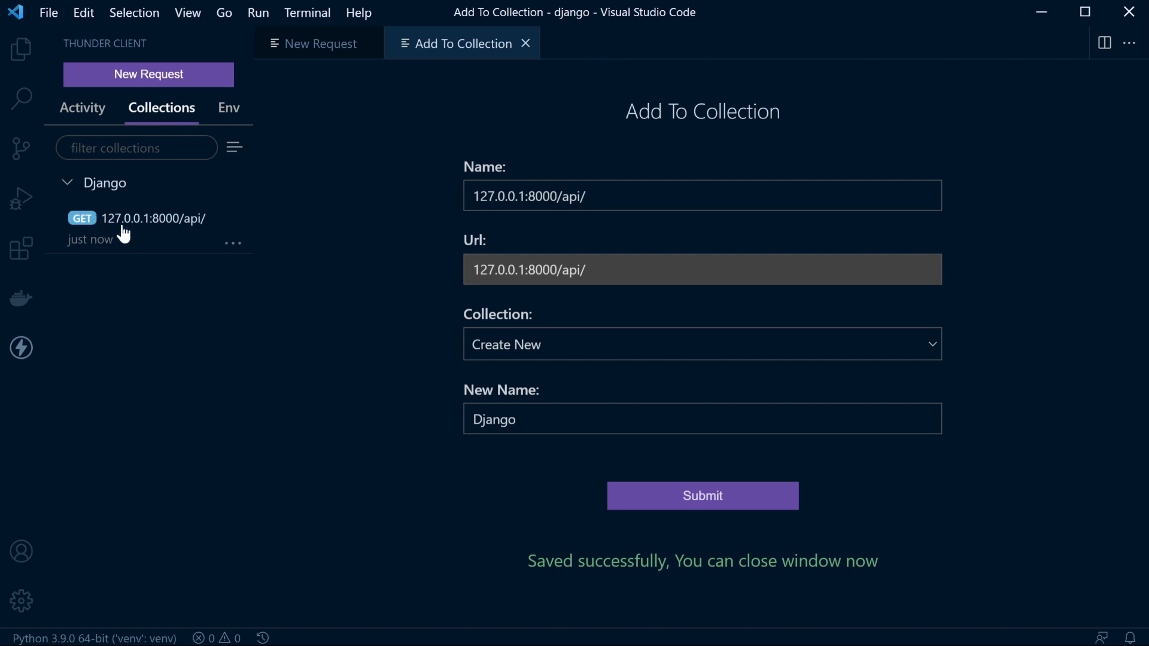
pyautogui.moveTo(139, 241)
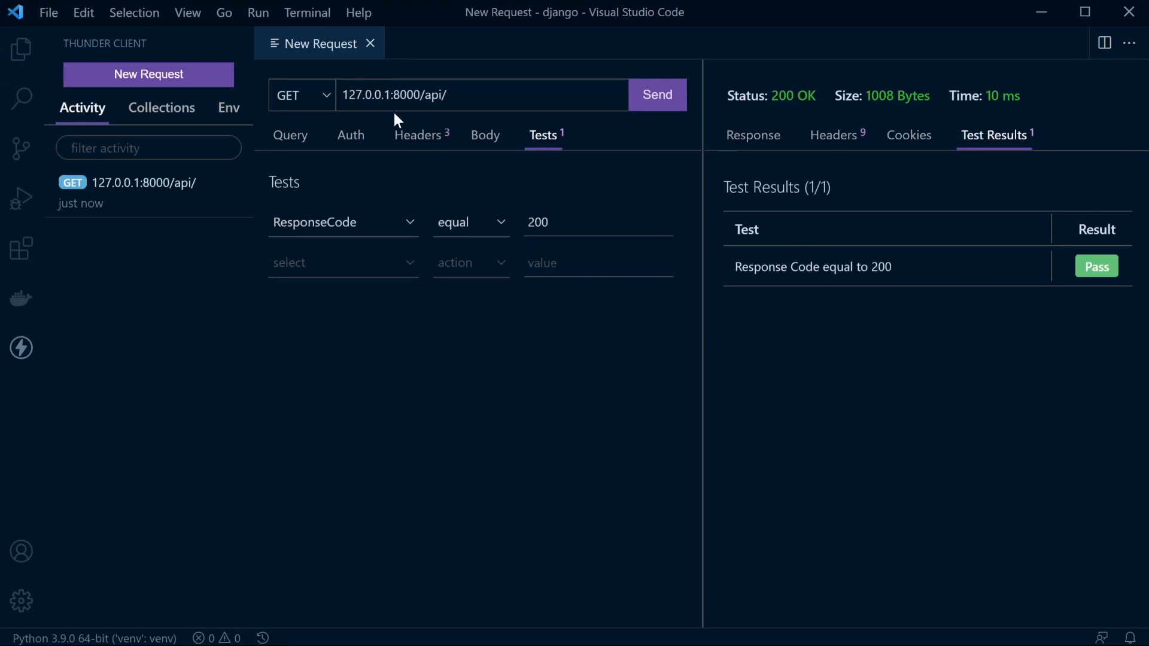
pyautogui.moveTo(190, 275)
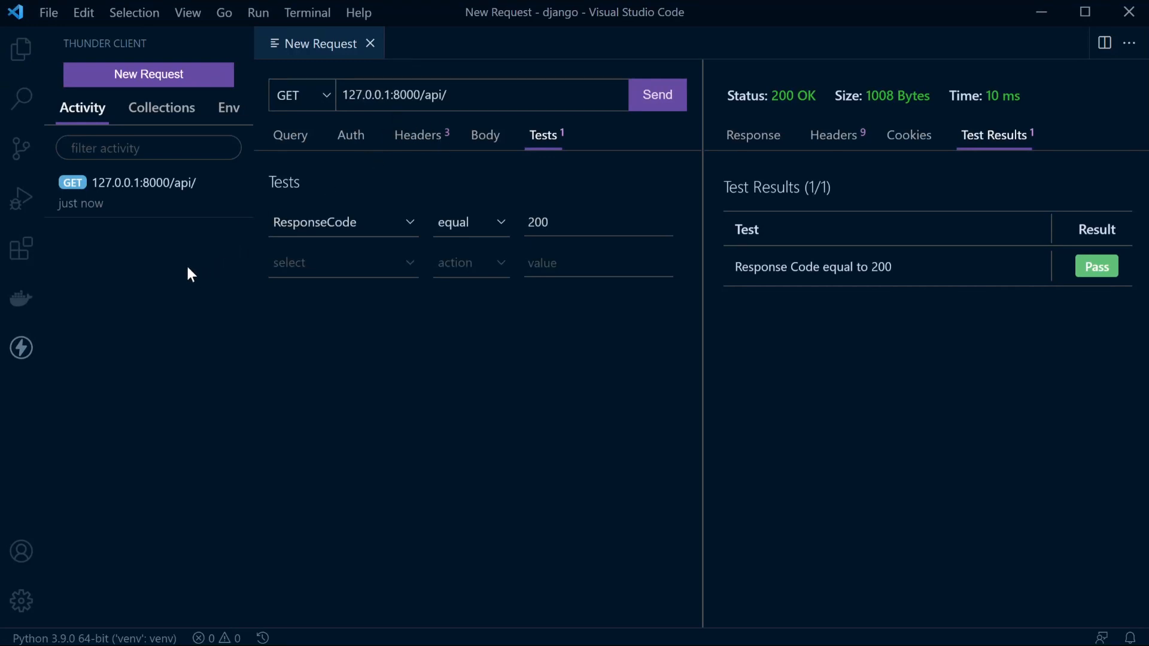
pyautogui.moveTo(193, 279)
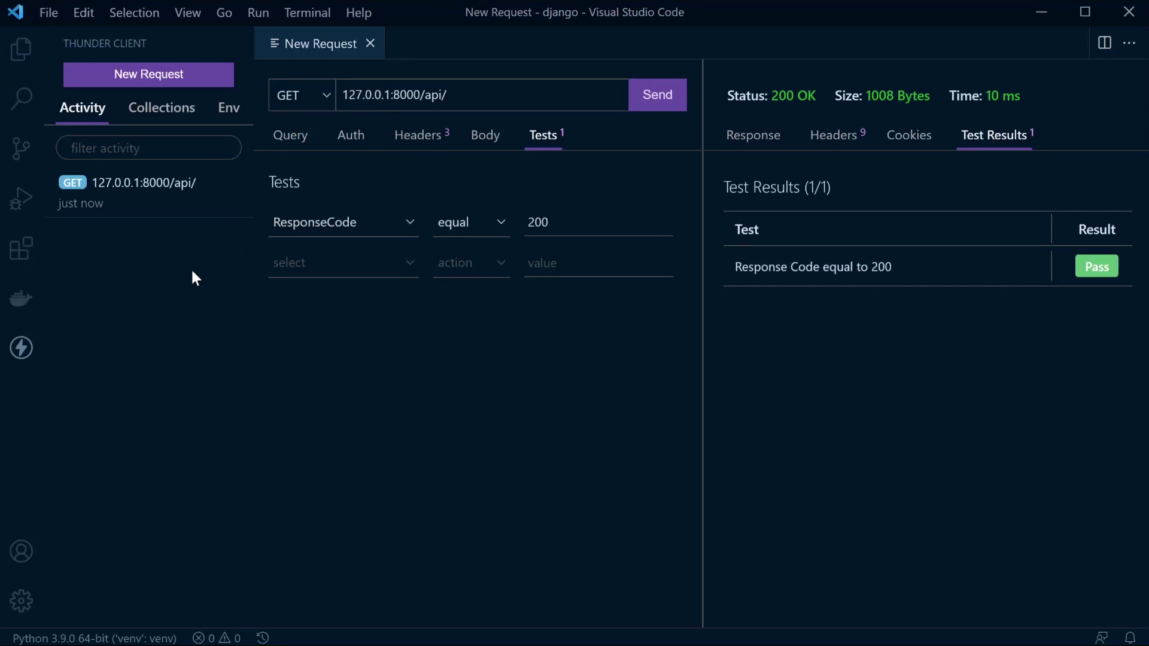
pyautogui.moveTo(168, 274)
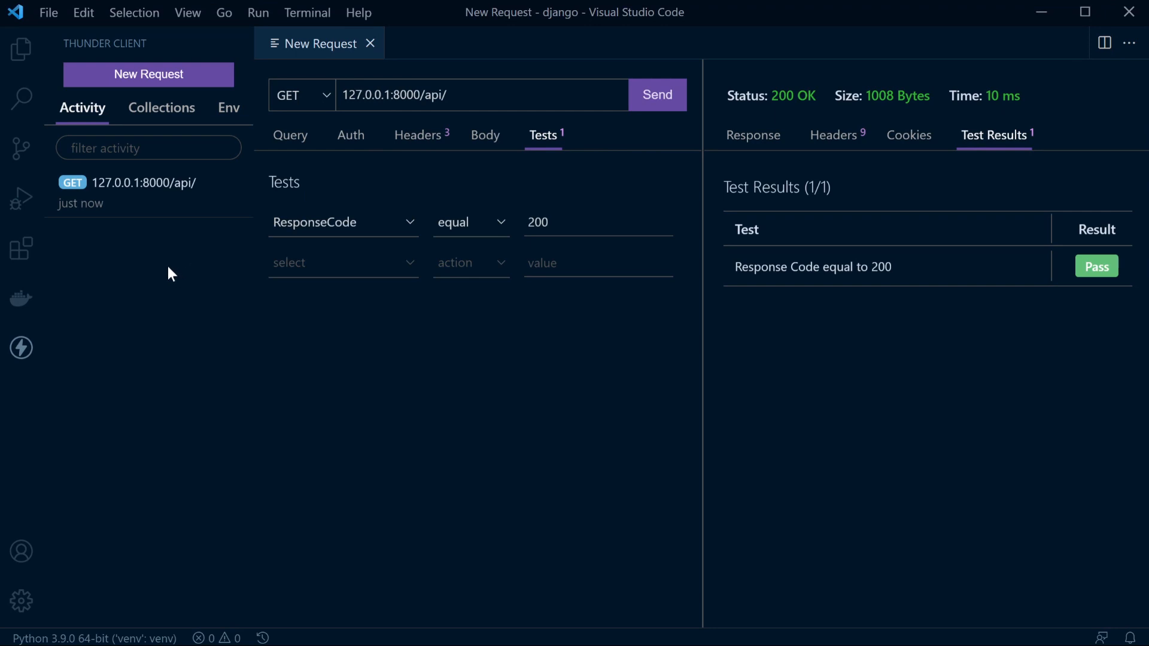
pyautogui.moveTo(22, 49)
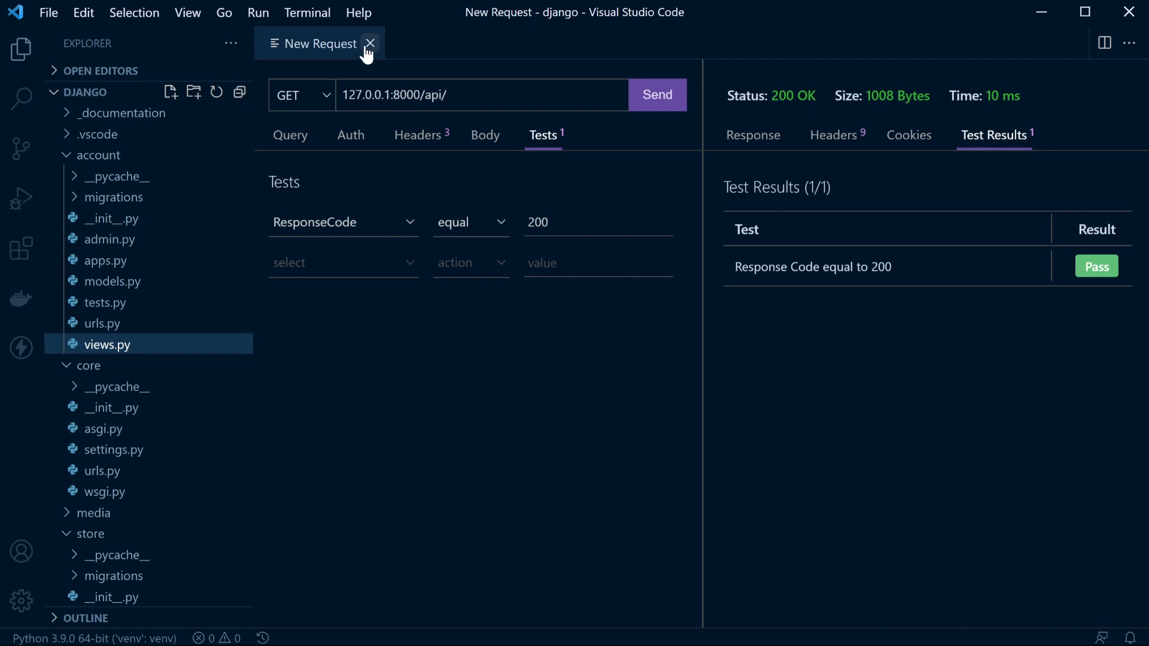
pyautogui.click(369, 43)
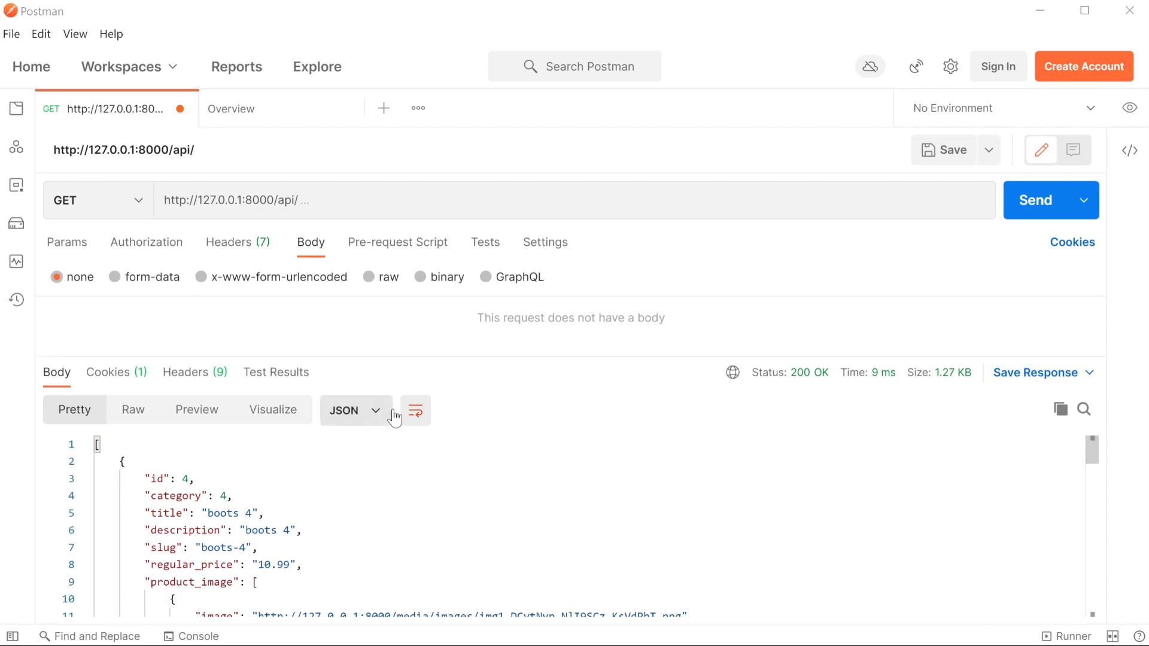
pyautogui.moveTo(403, 428)
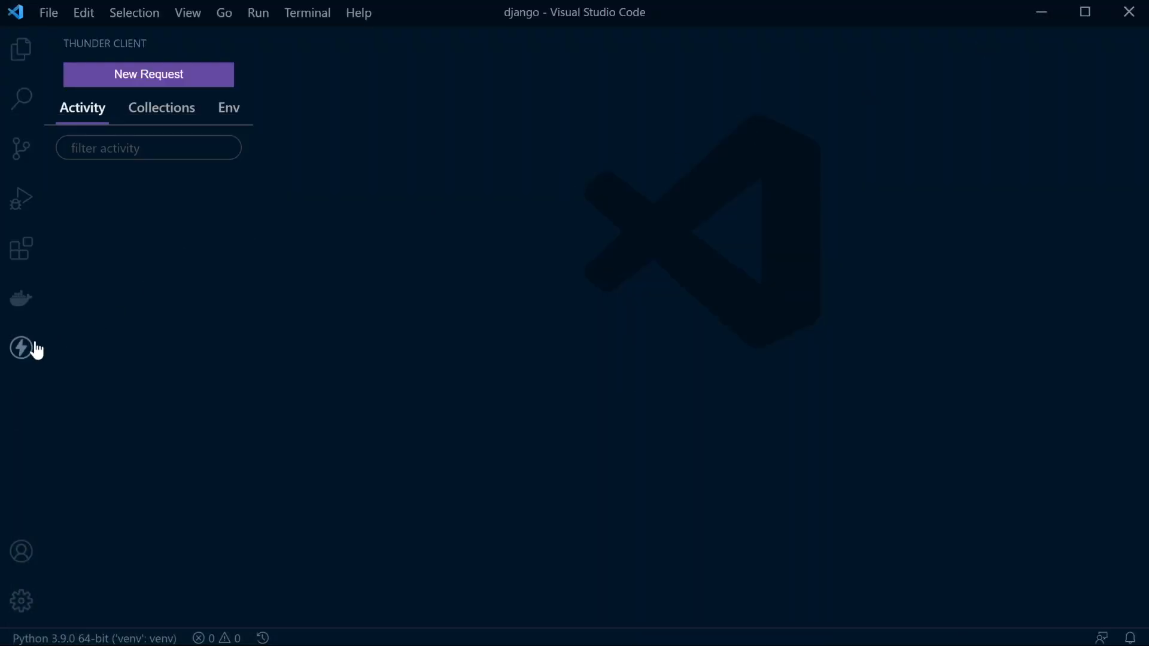
pyautogui.moveTo(403, 329)
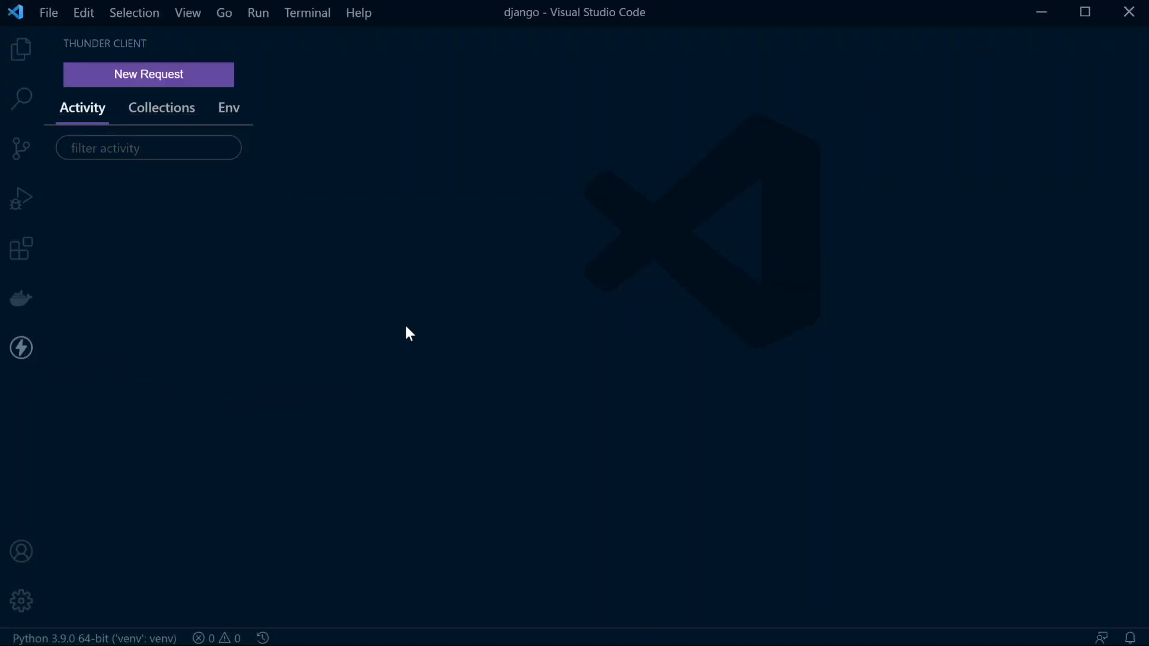
pyautogui.moveTo(386, 343)
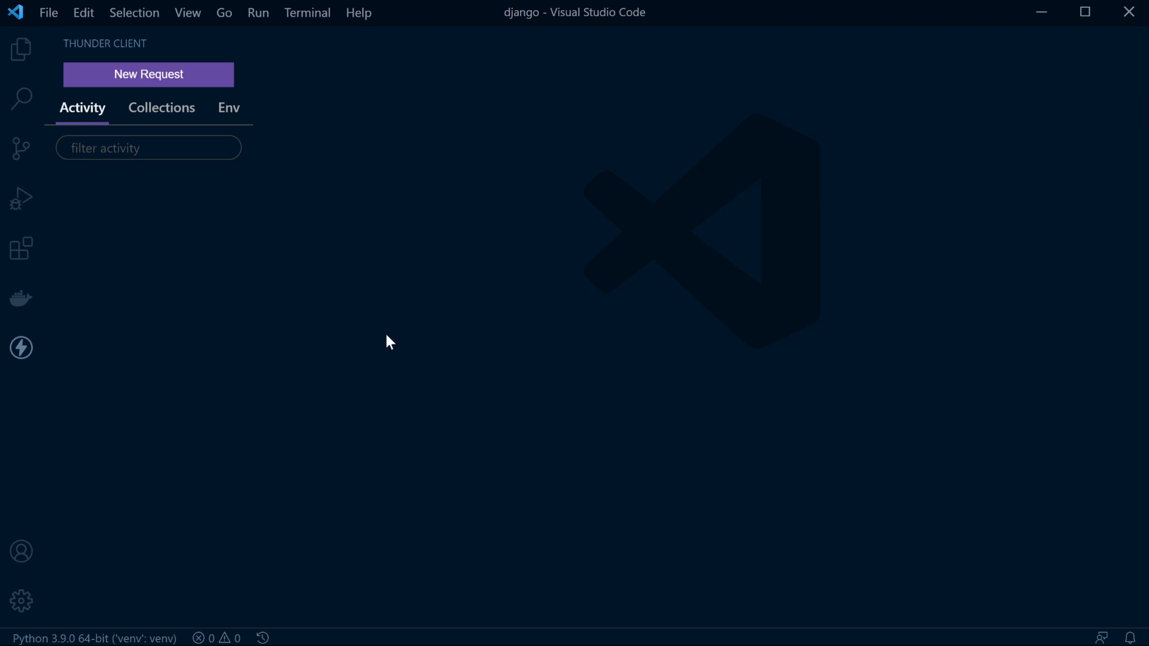
pyautogui.moveTo(173, 123)
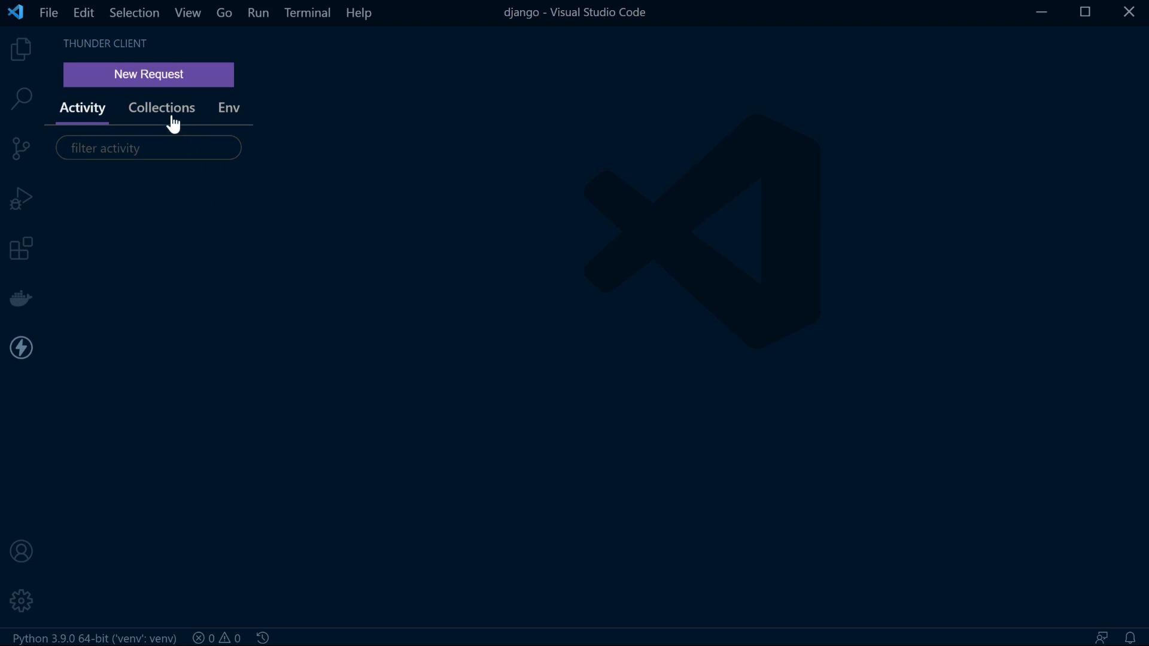
pyautogui.moveTo(19, 348)
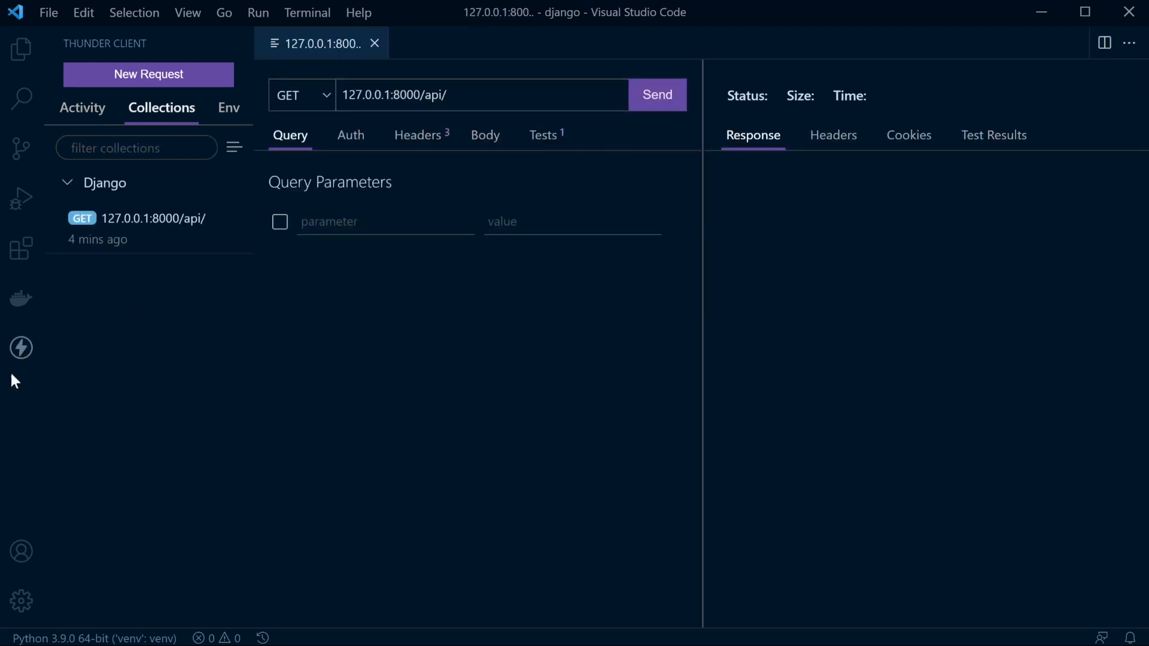
pyautogui.moveTo(21, 347)
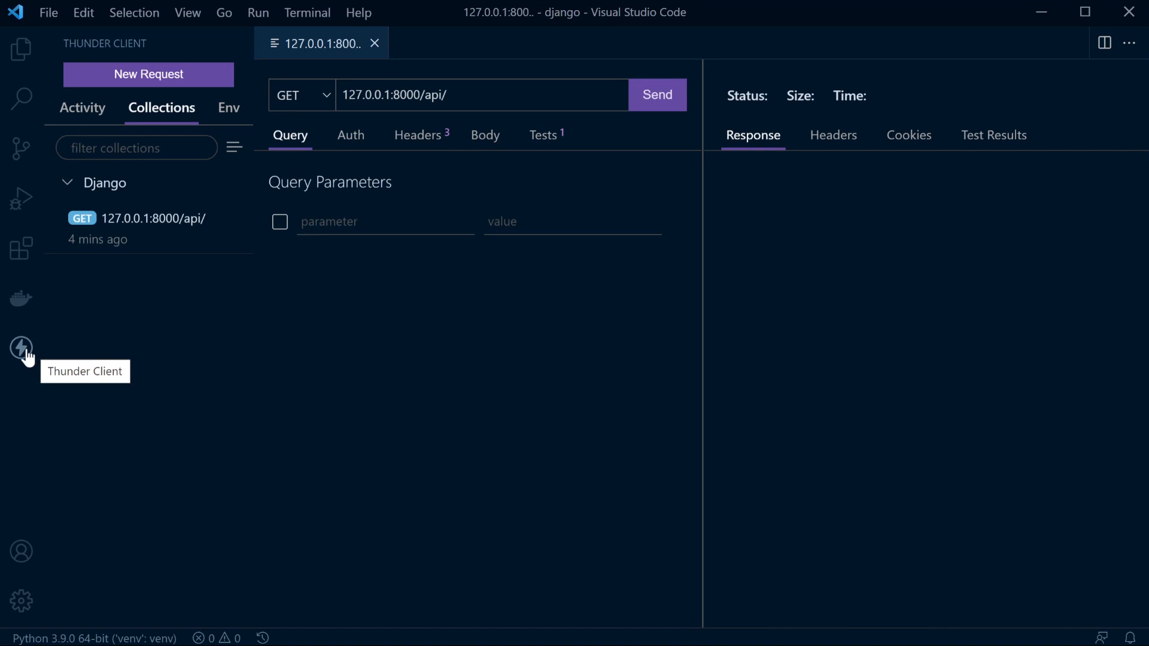
pyautogui.moveTo(290, 385)
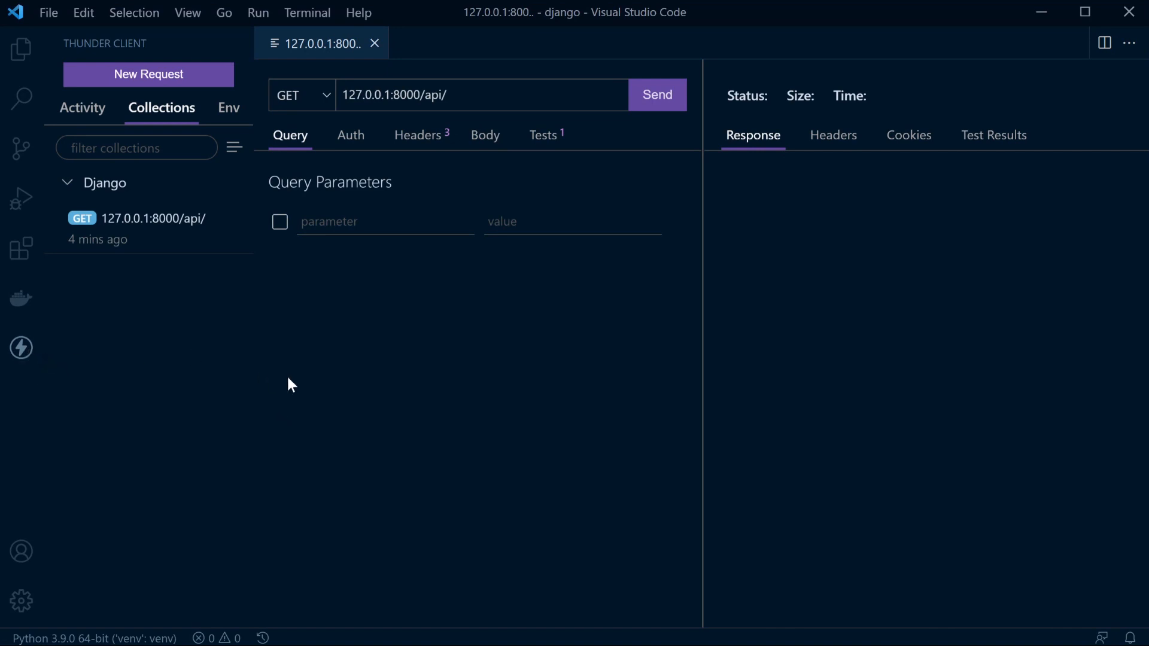